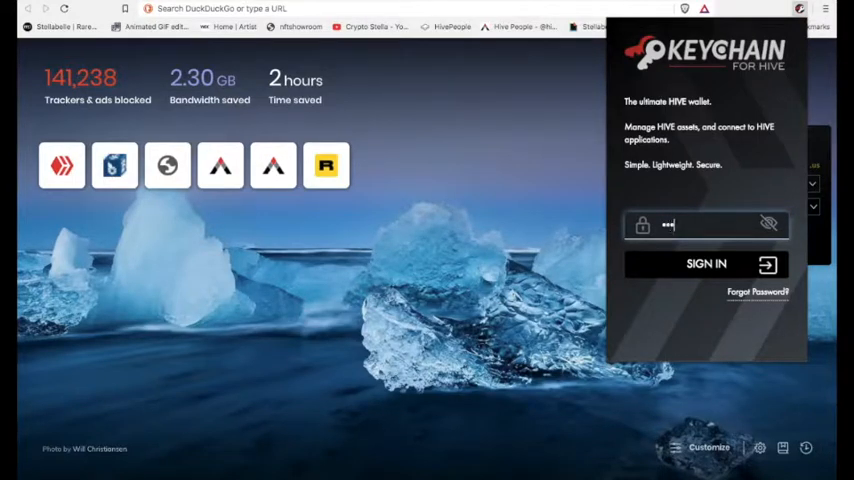
Unlock the Hive Keychain wallet by entering its password.
text(•)
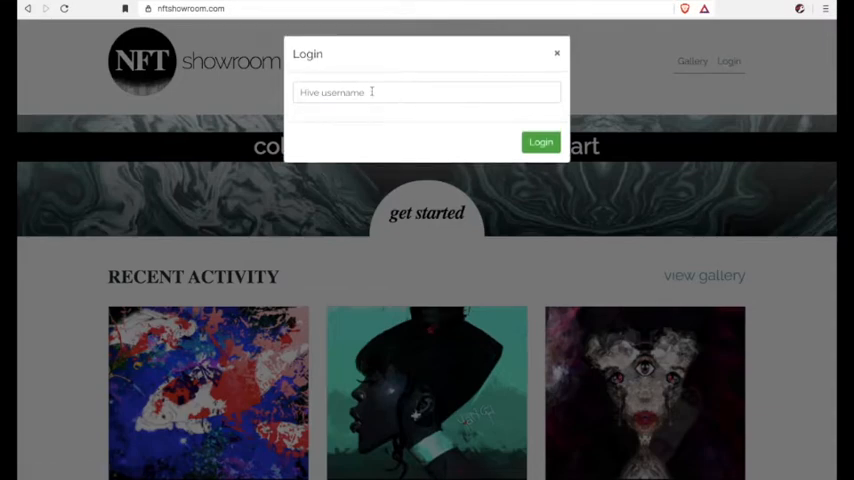
Enter the Hive username in the Login dialog and sign in to NFT Showroom.
text(s)
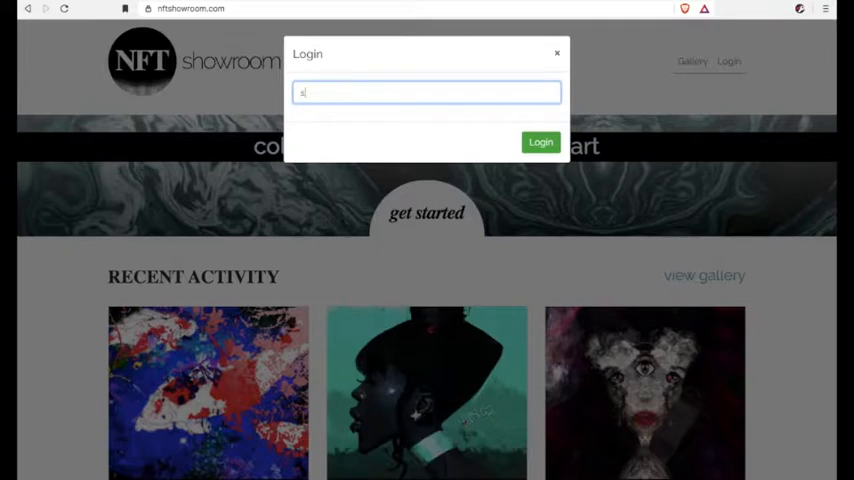
text(tell)
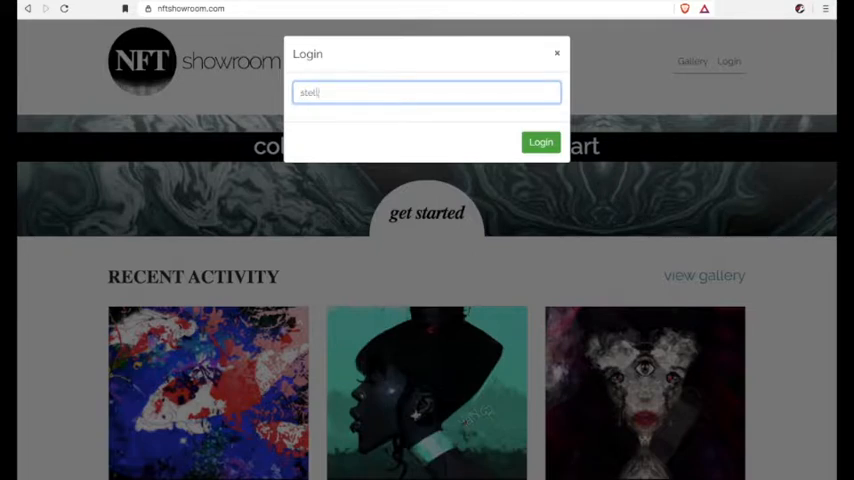
click(540, 140)
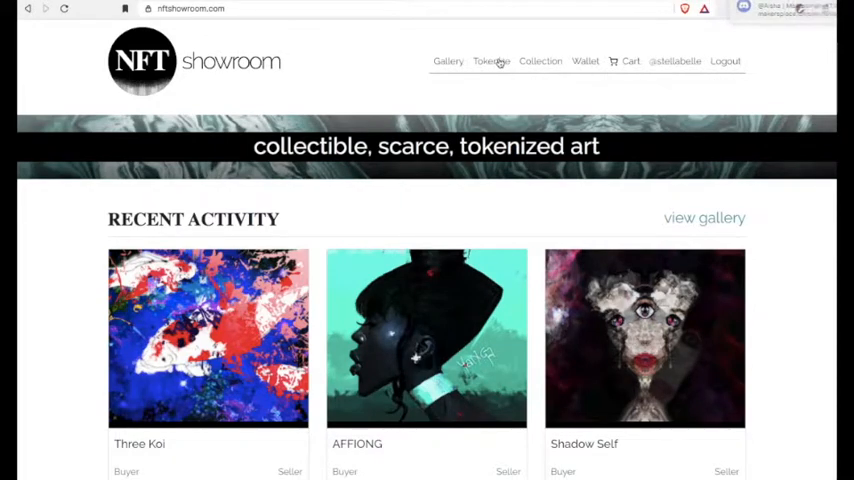
Start issuing a new token and load the painting GIF as its thumbnail.
click(492, 60)
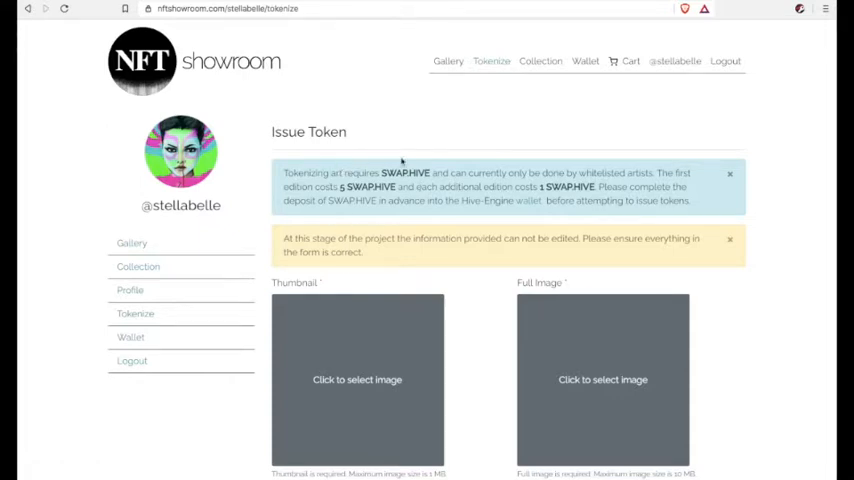
mouse_move(356, 388)
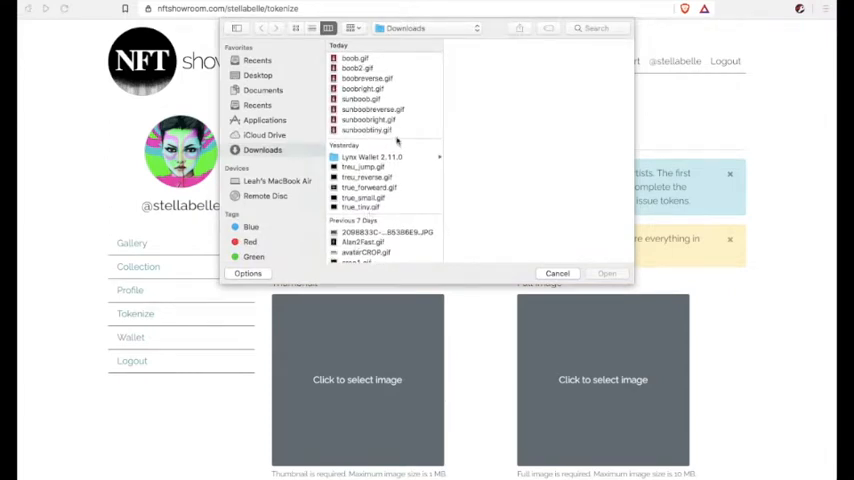
click(368, 130)
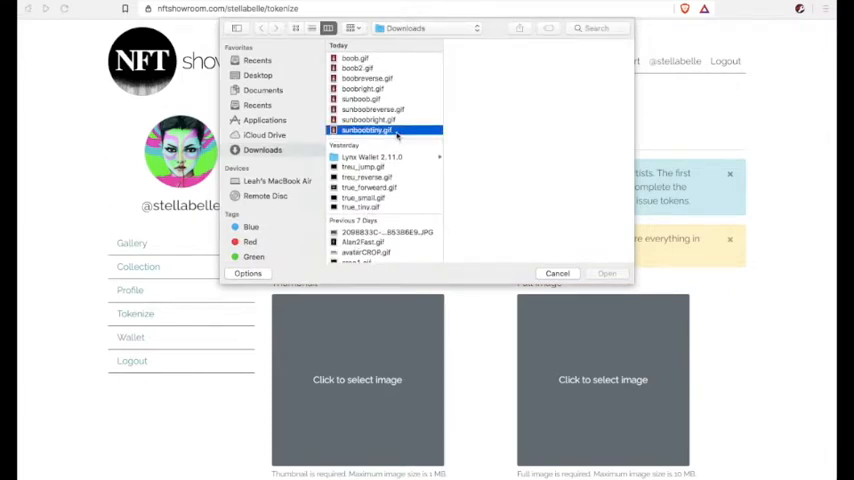
click(366, 130)
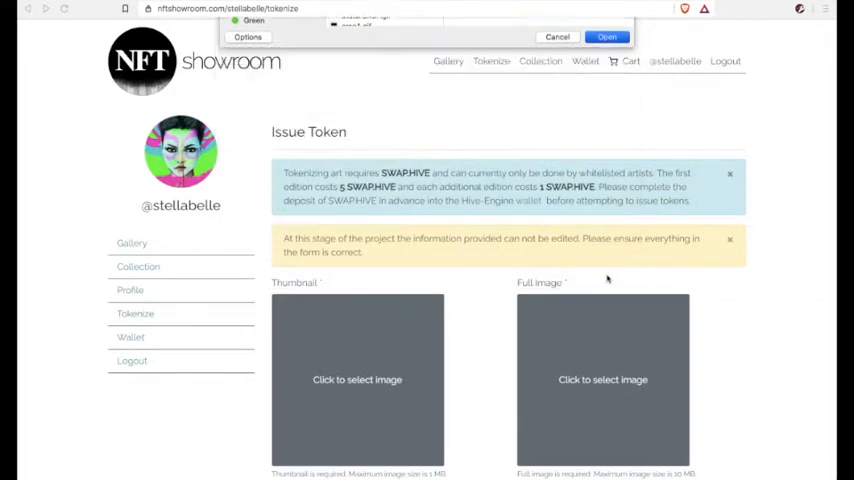
click(608, 36)
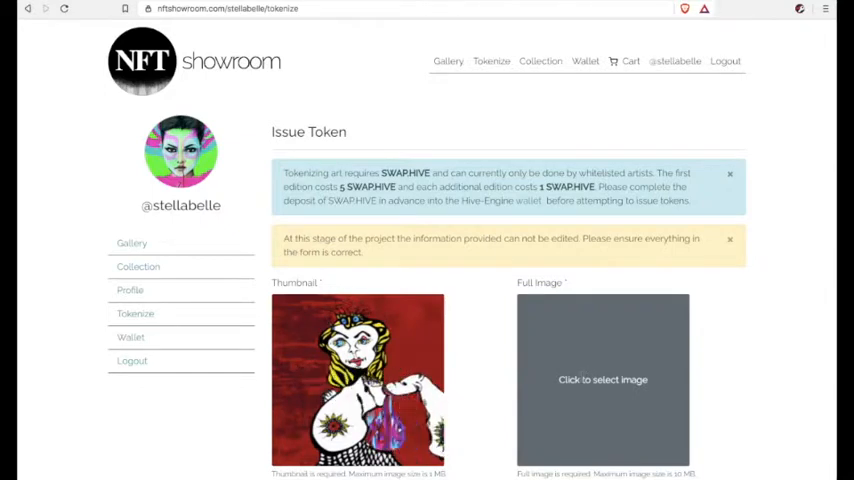
Load the same painting GIF as the token's full-size image.
scroll(down, 3)
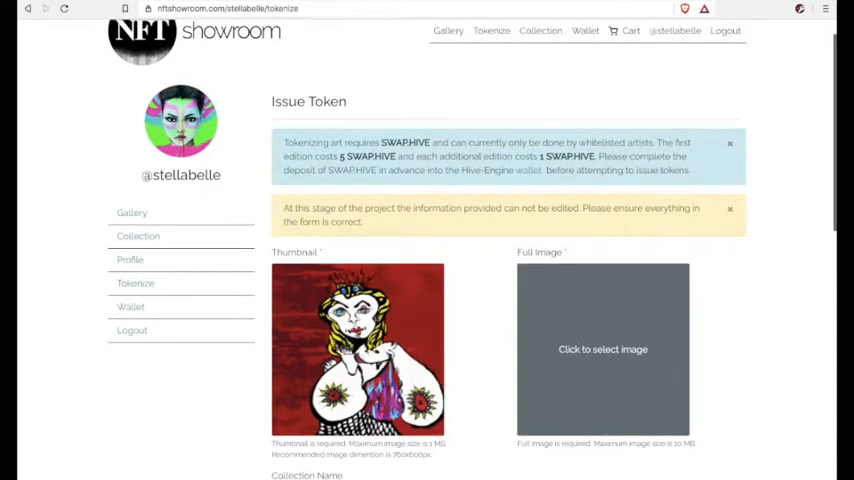
click(602, 348)
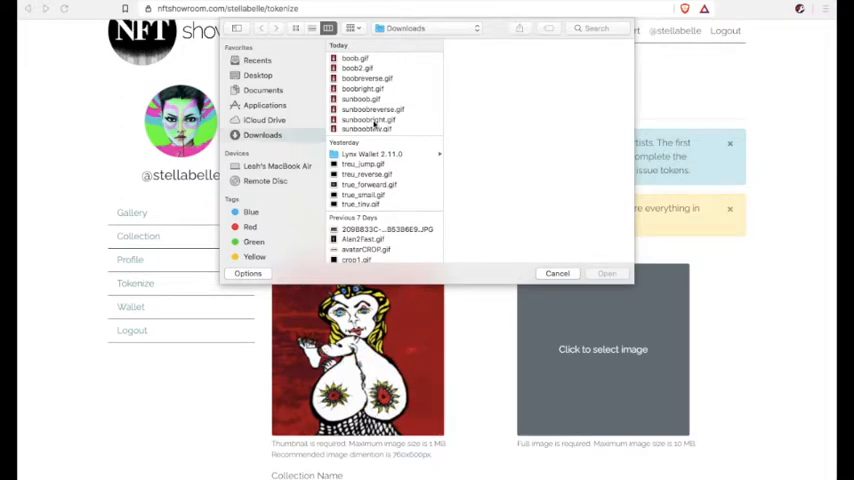
click(362, 100)
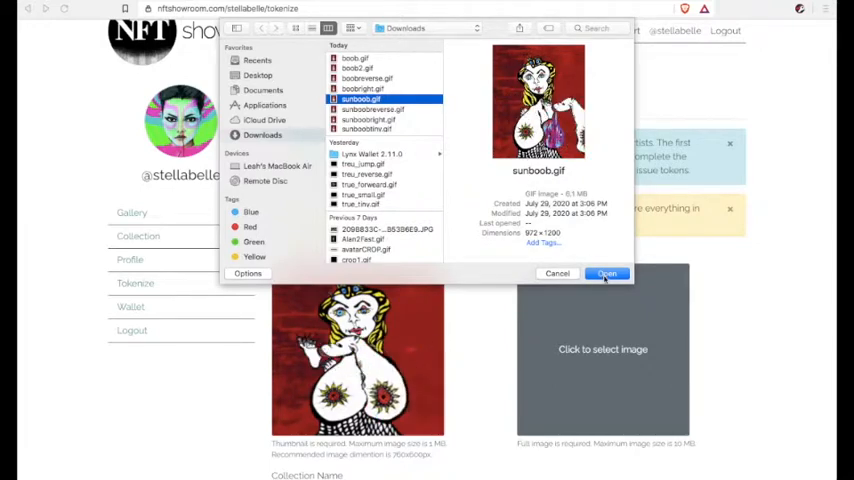
click(608, 272)
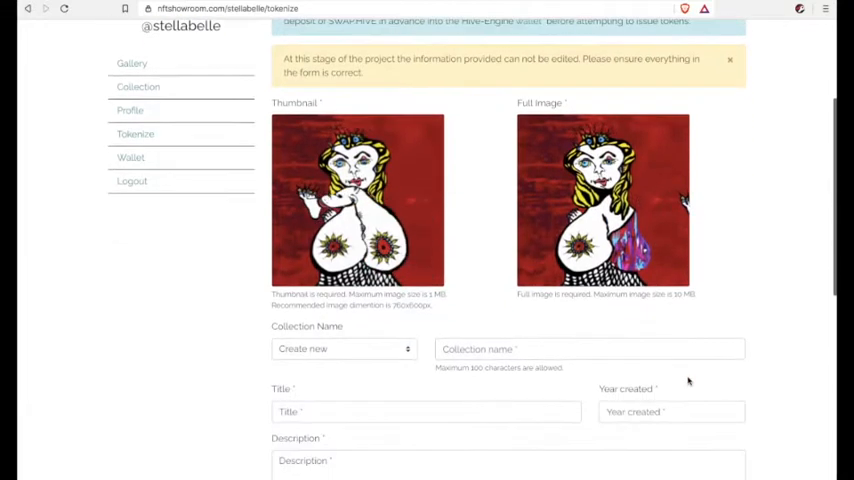
Place the token in the Absurd Portraits collection, titled Himawari, year created 2020.
scroll(down, 3)
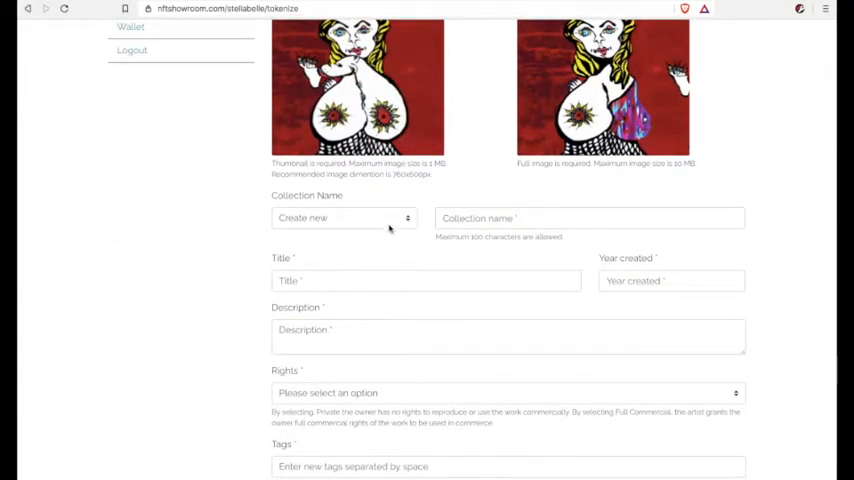
click(344, 218)
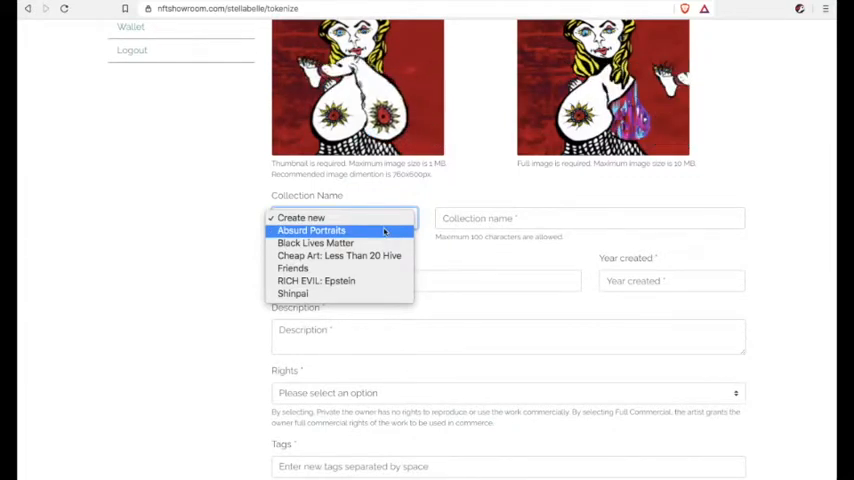
click(312, 230)
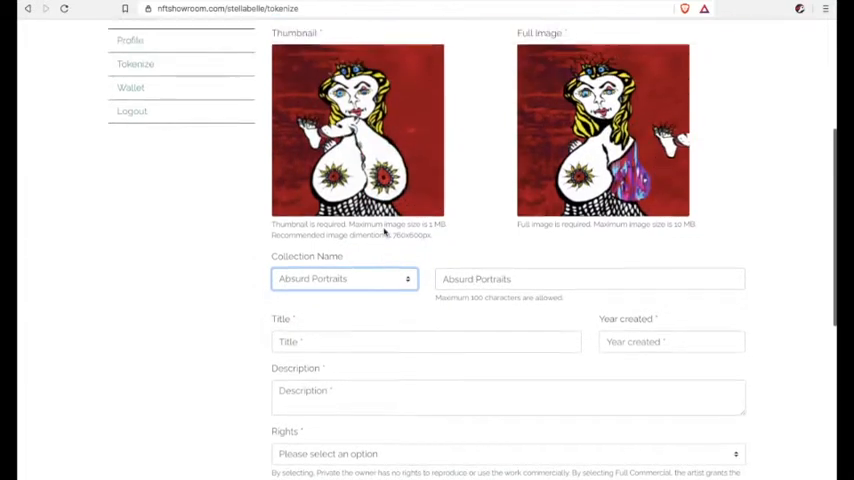
scroll(down, 3)
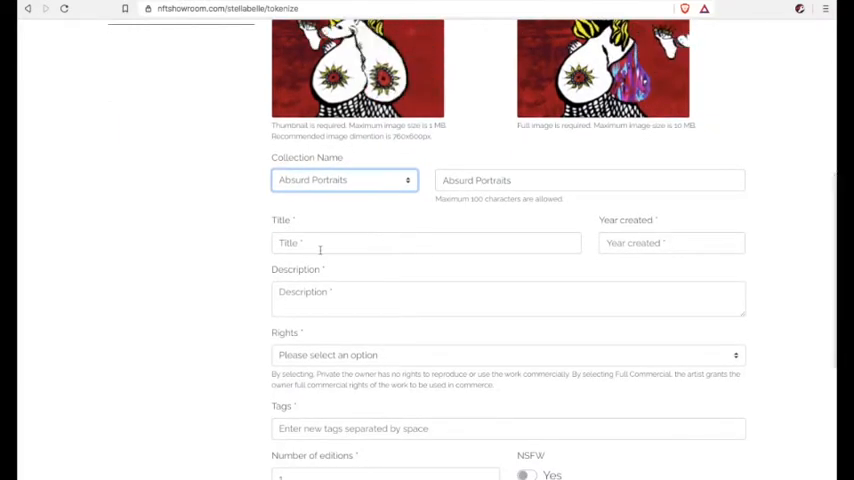
text(Himawari)
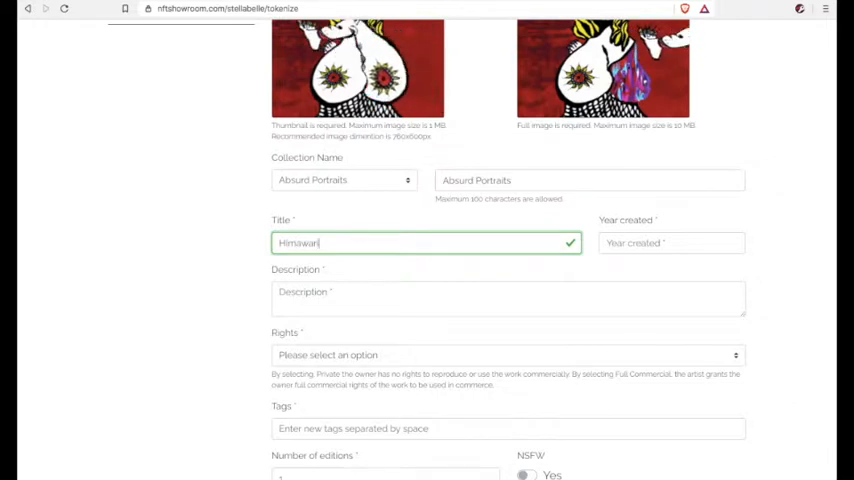
click(672, 244)
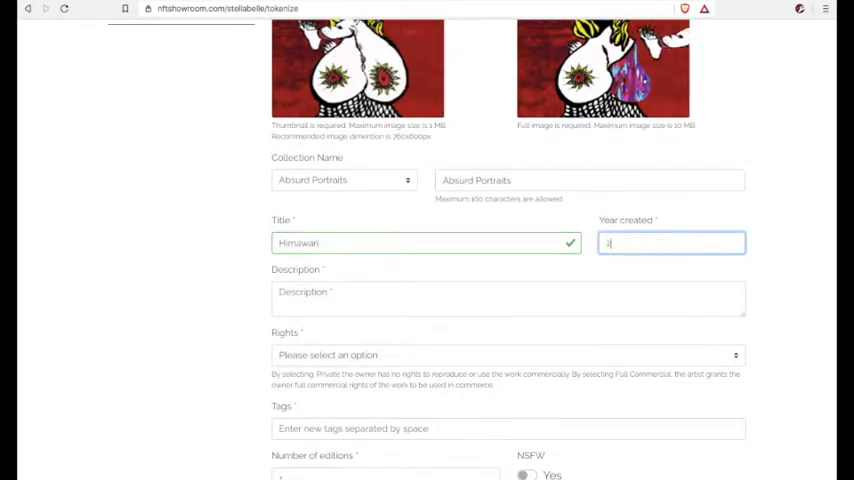
text(2020)
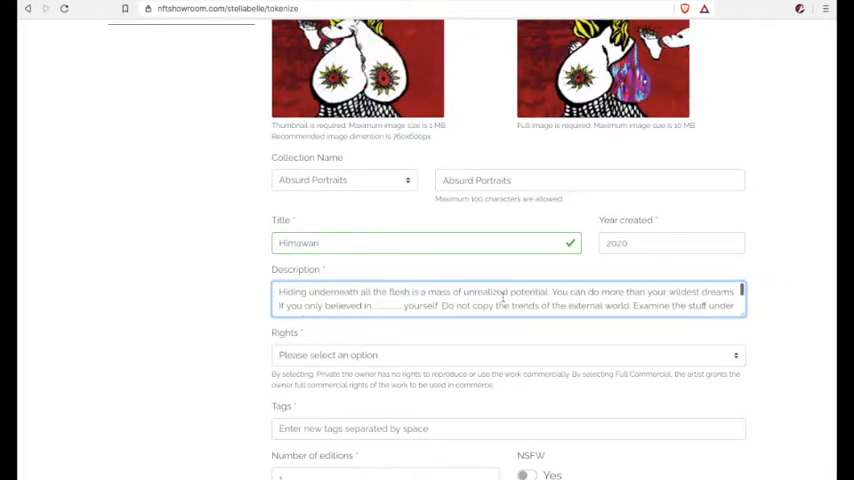
Set the token's usage rights to Full Commercial.
scroll(down, 3)
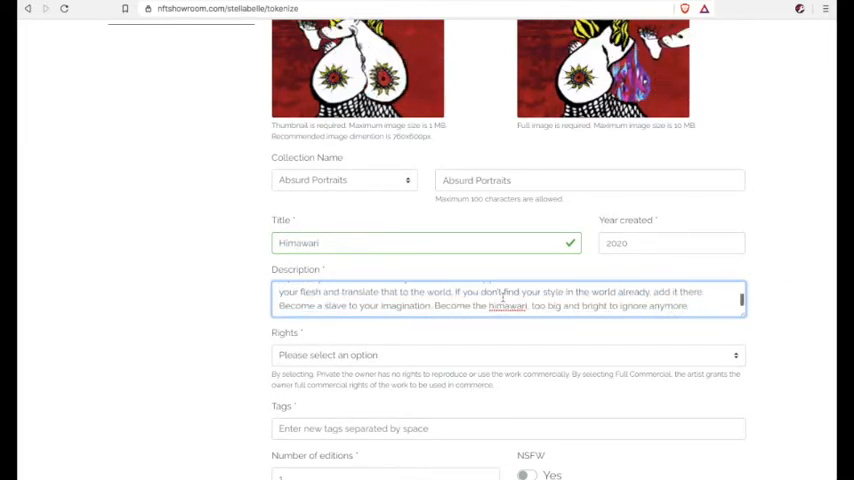
scroll(down, 3)
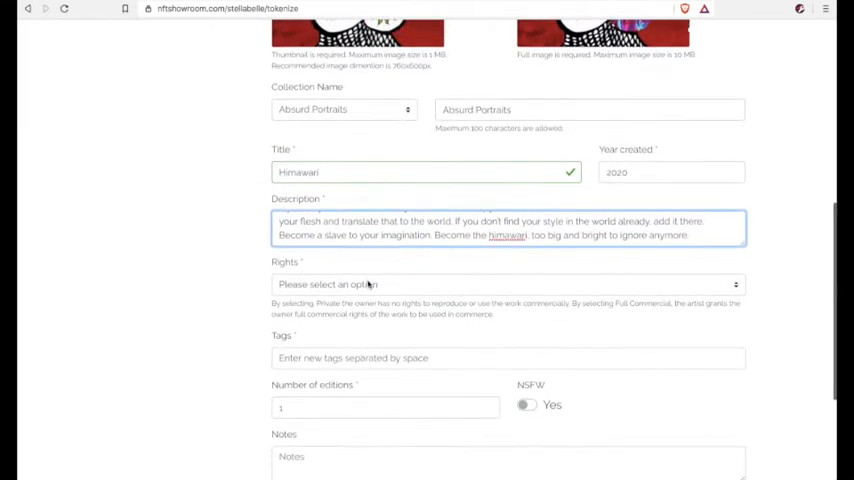
click(508, 284)
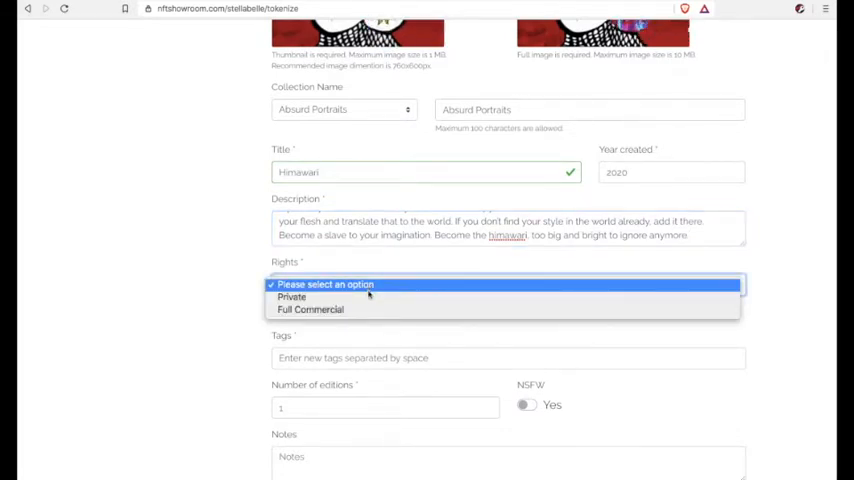
mouse_move(372, 308)
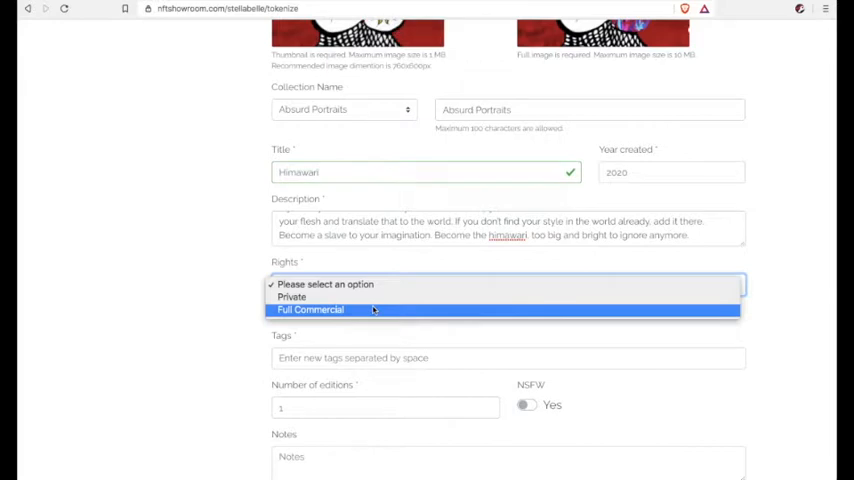
click(310, 308)
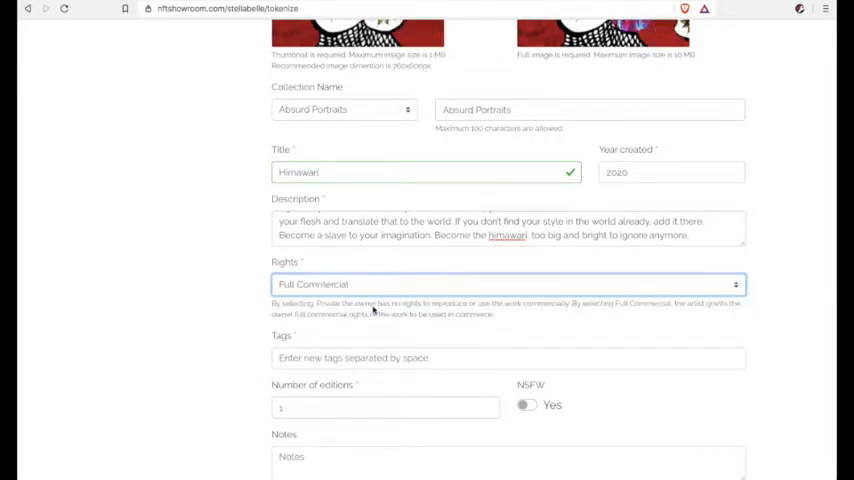
scroll(down, 3)
text(gif)
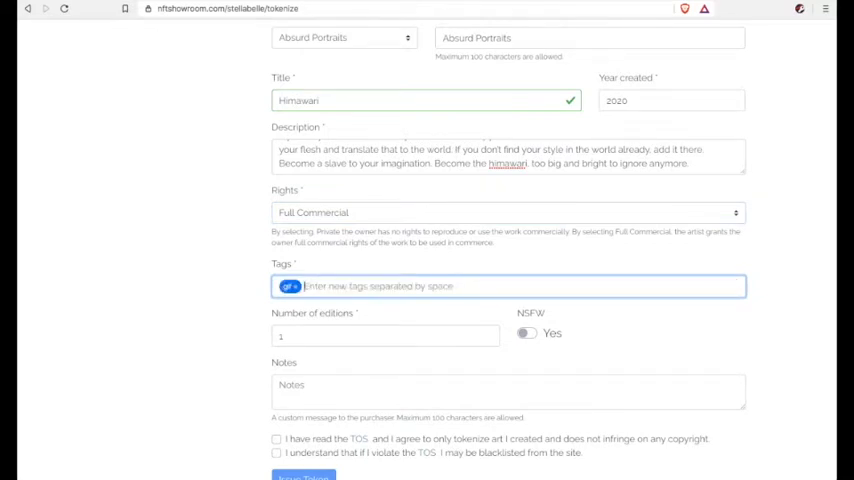
Add tags such as animation, illustration, painting and flower, and set 5 editions.
text(animation)
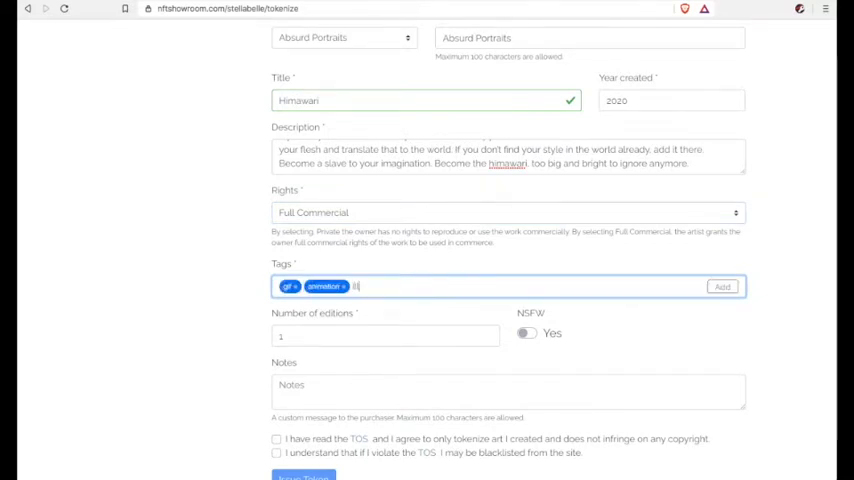
text(illustration woman)
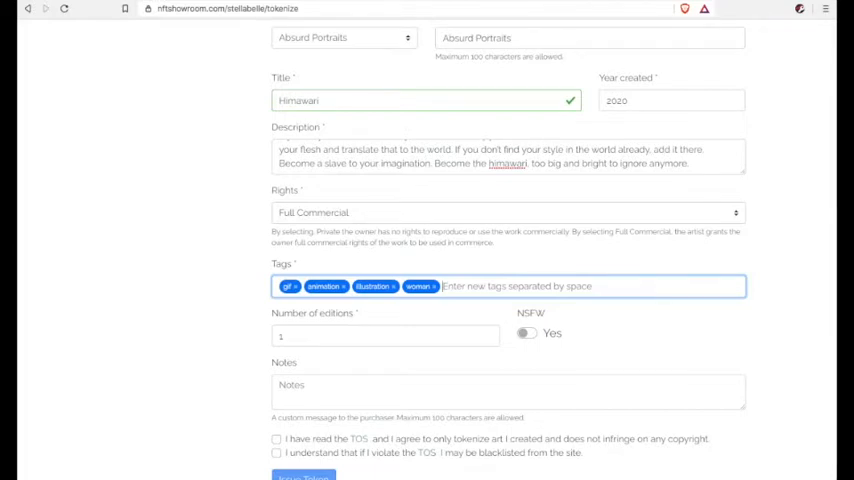
text(painting dra)
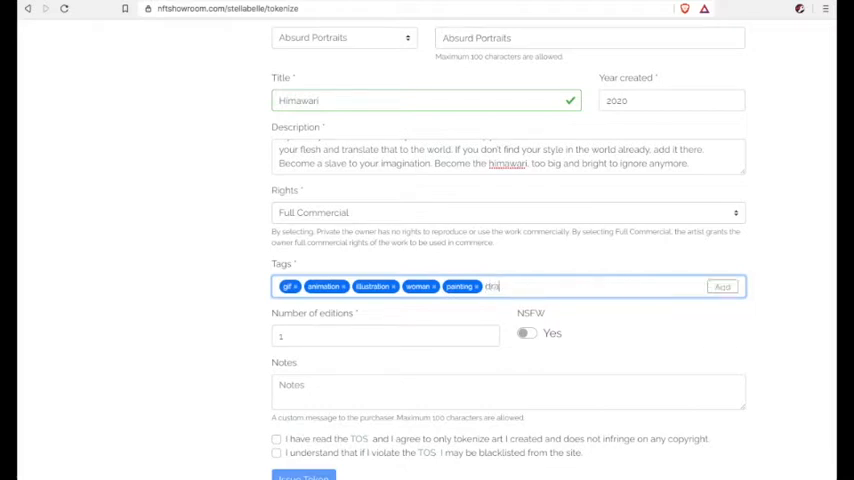
click(722, 288)
text(sun)
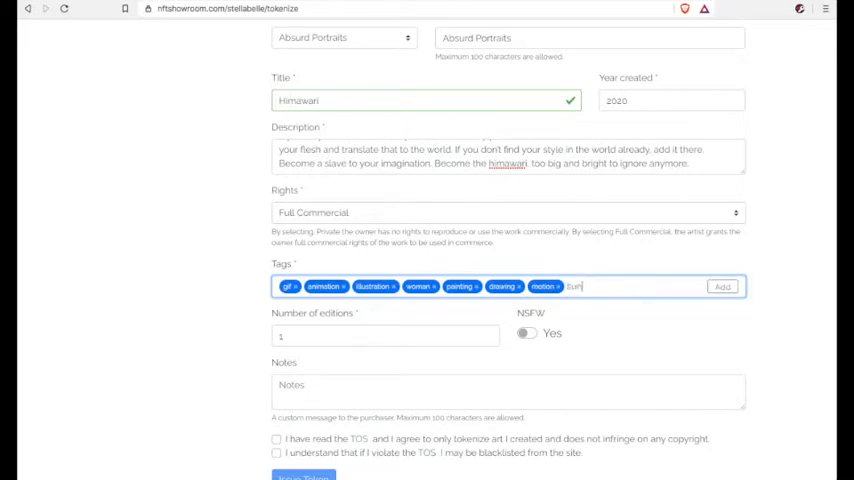
text(flower)
click(386, 336)
text(5)
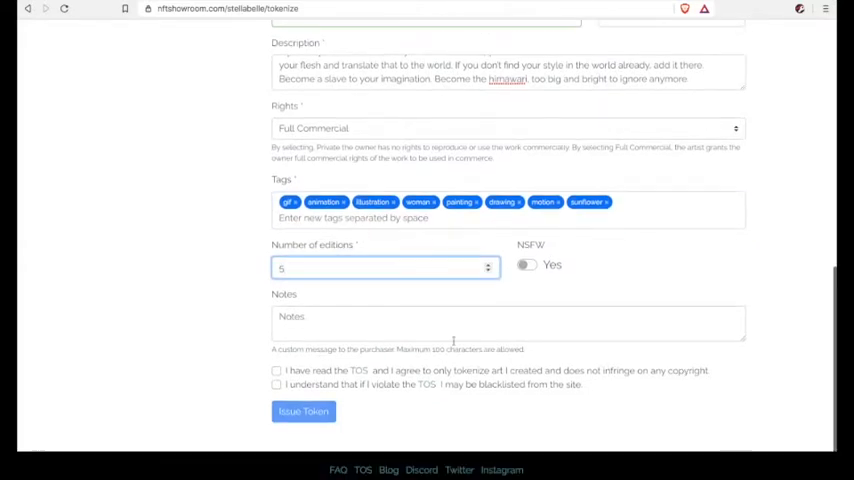
Write the note 'Thank you for purchasing Himawari! Your support of my art is appreciated!' and review the form.
text(Thank you for p)
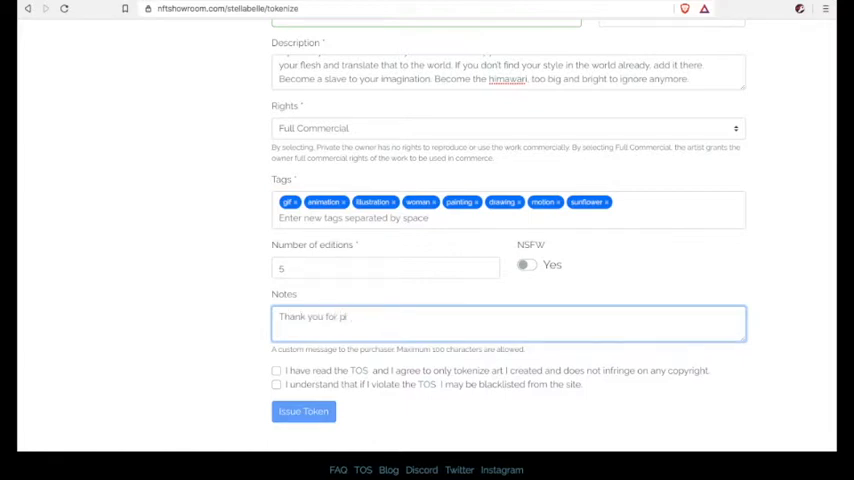
text(urchasing)
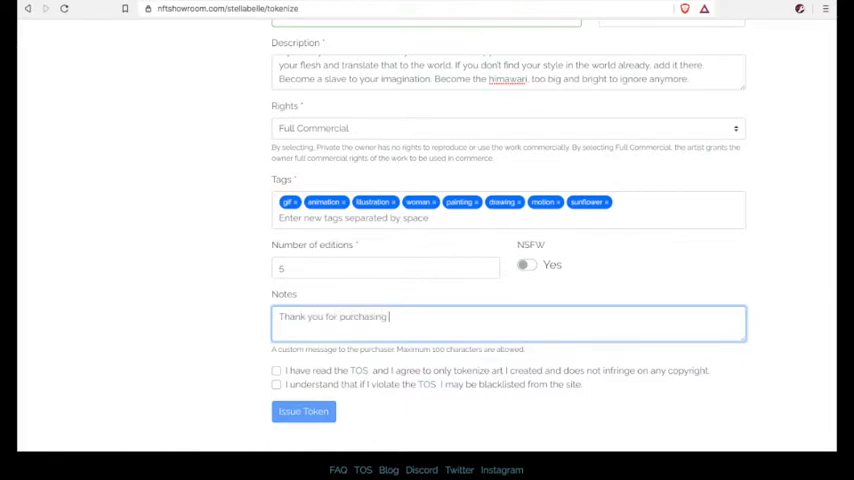
text(Himawari)
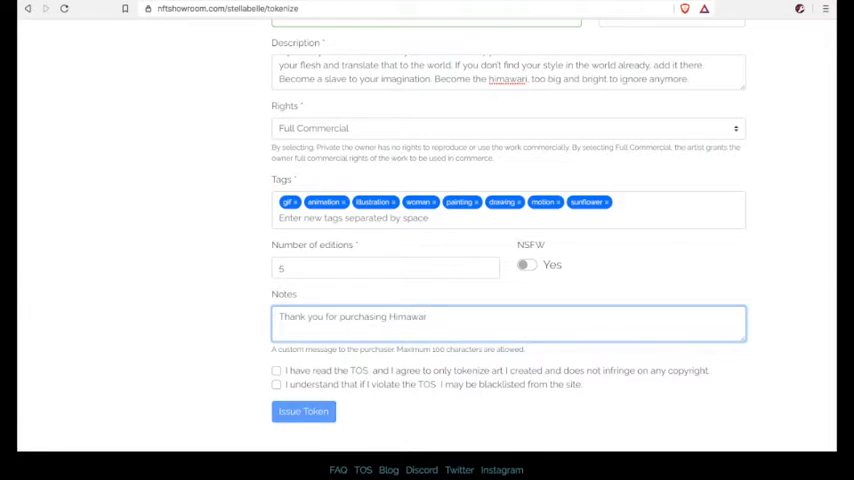
text(!)
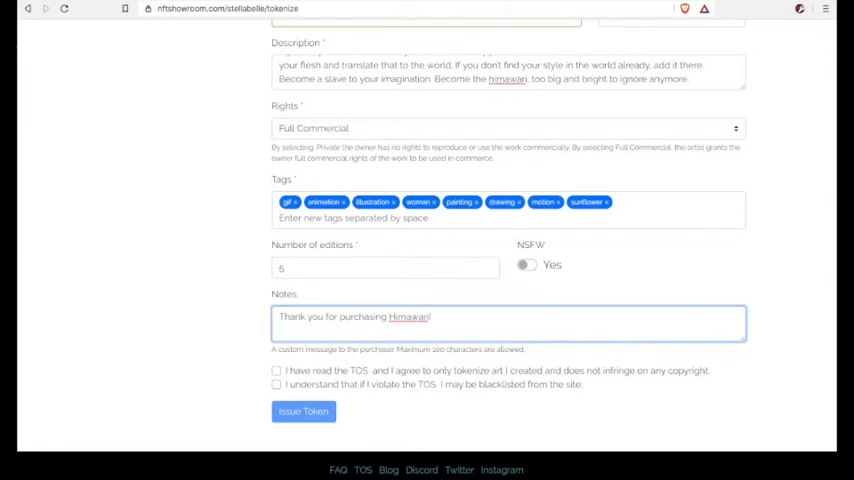
text(Your support)
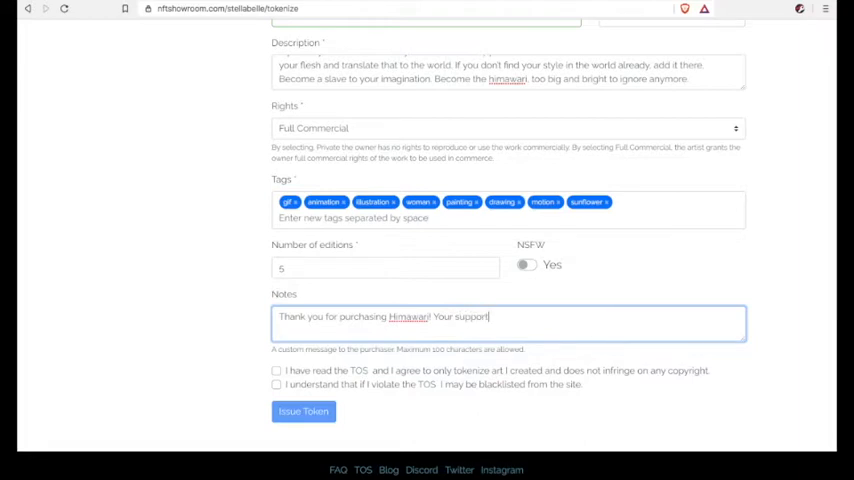
text(of my art)
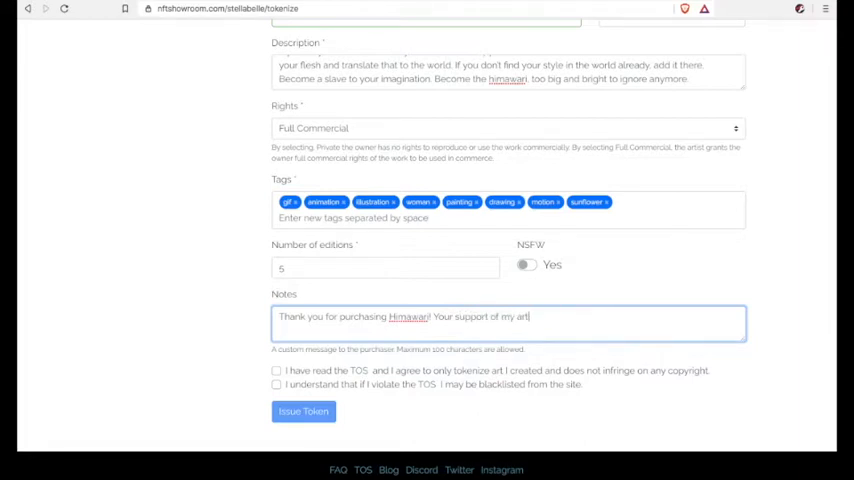
text(is appreciate)
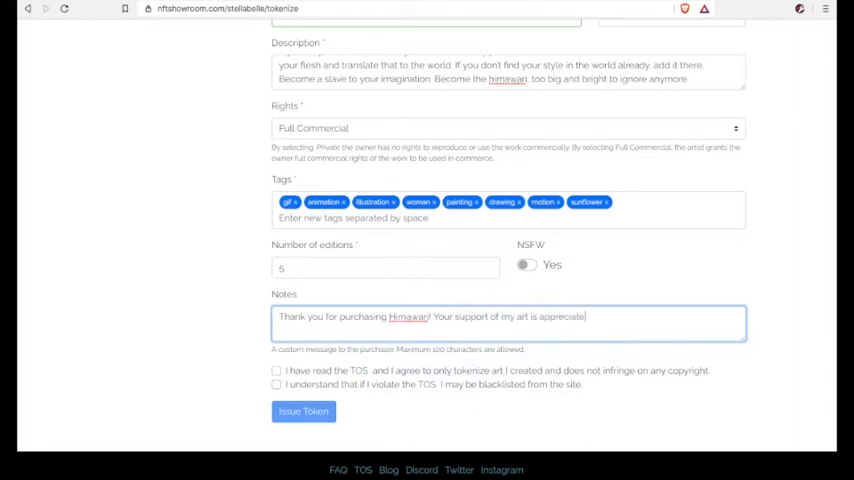
text(d!)
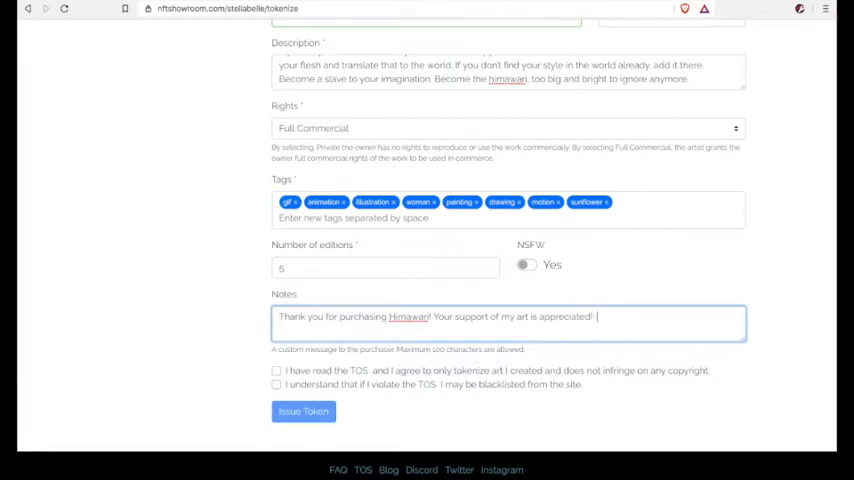
text())
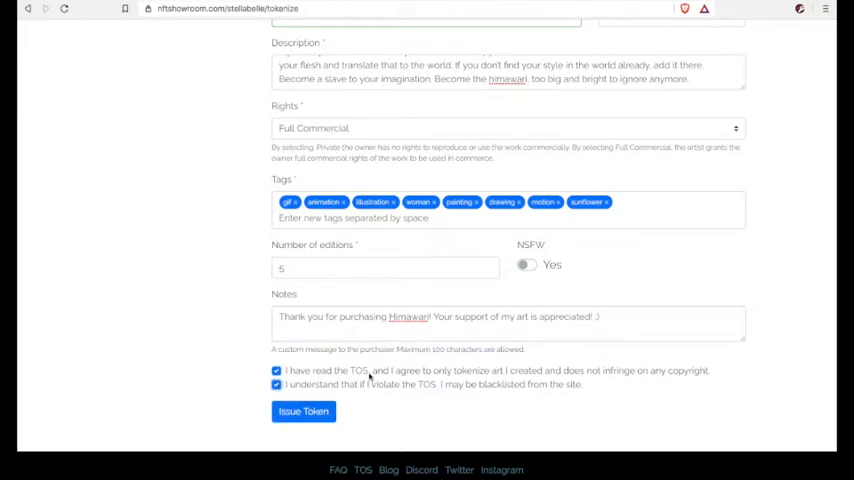
scroll(up, 3)
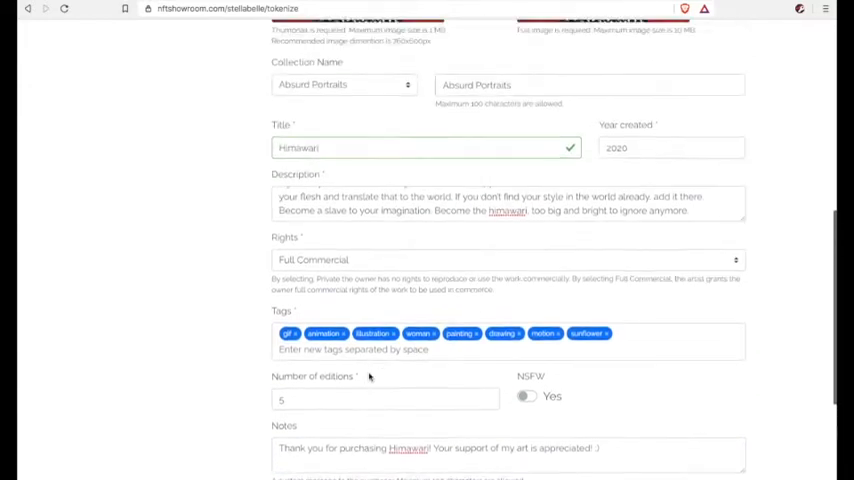
scroll(down, 3)
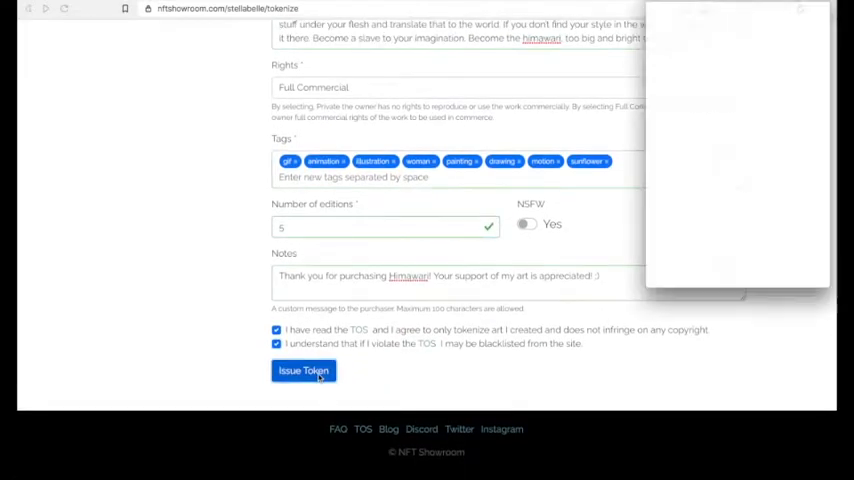
Confirm the token issuing transaction in Keychain and dismiss the success message.
click(304, 370)
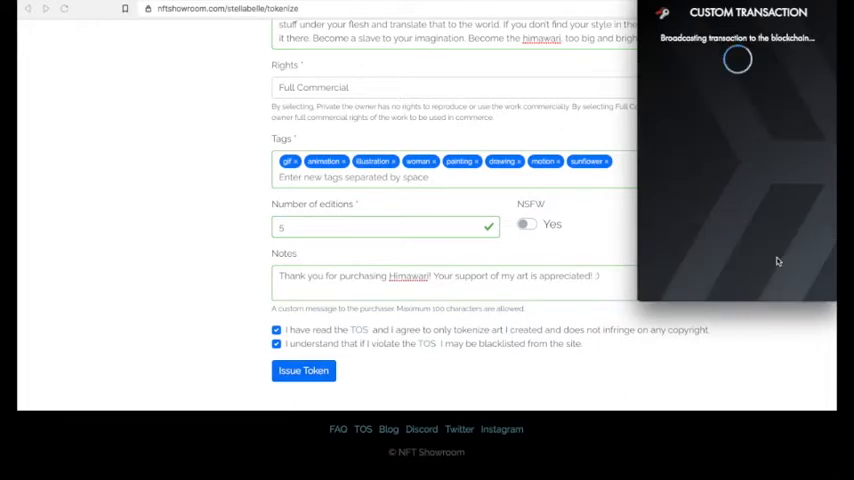
mouse_move(710, 178)
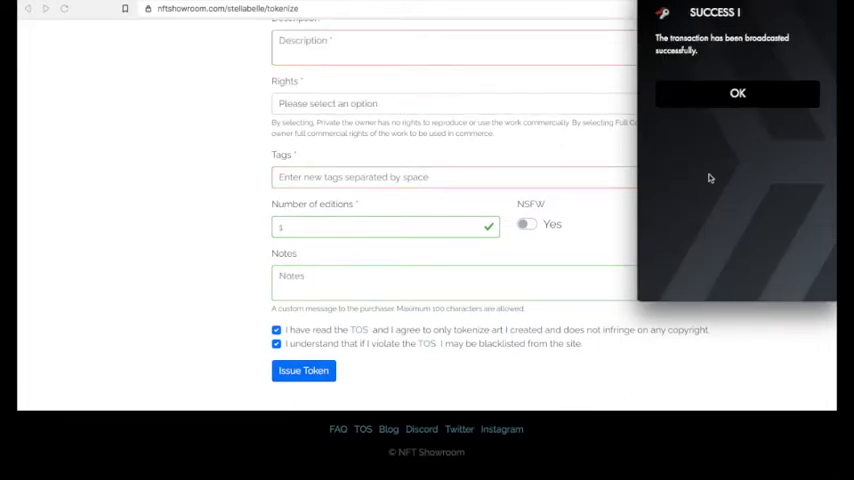
click(736, 92)
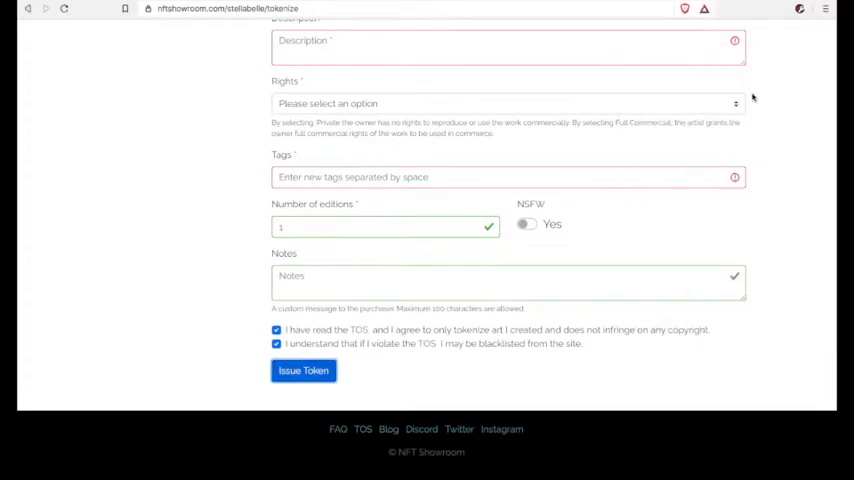
scroll(up, 3)
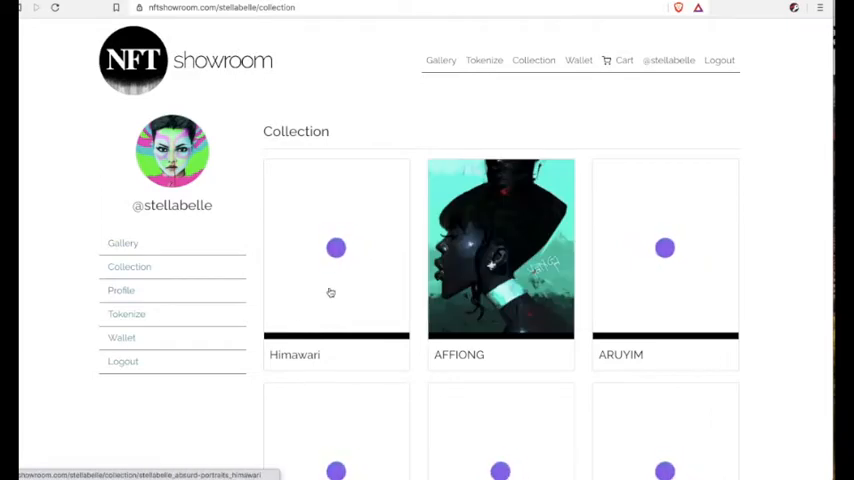
View the Himawari token page from the collection, scrolling past the artwork to its five editions.
scroll(down, 3)
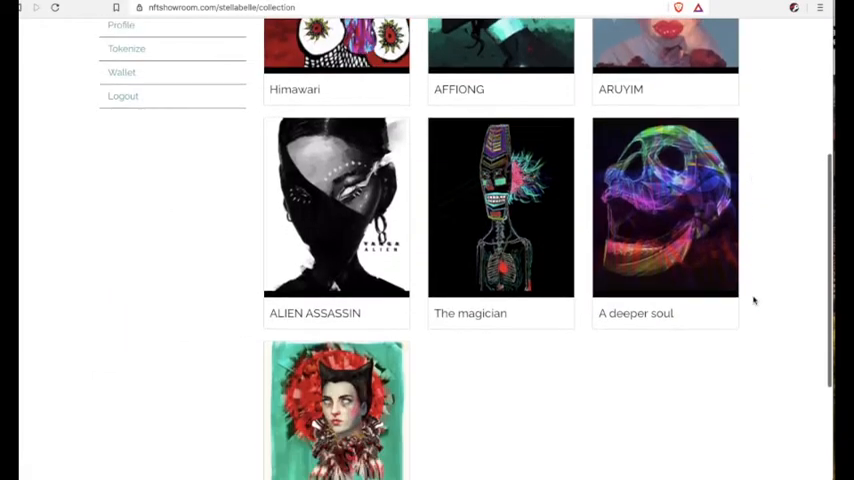
scroll(up, 3)
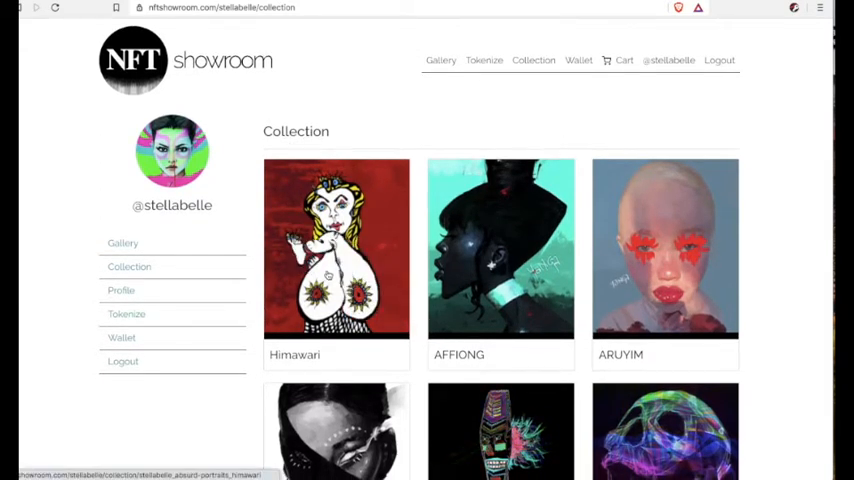
click(336, 248)
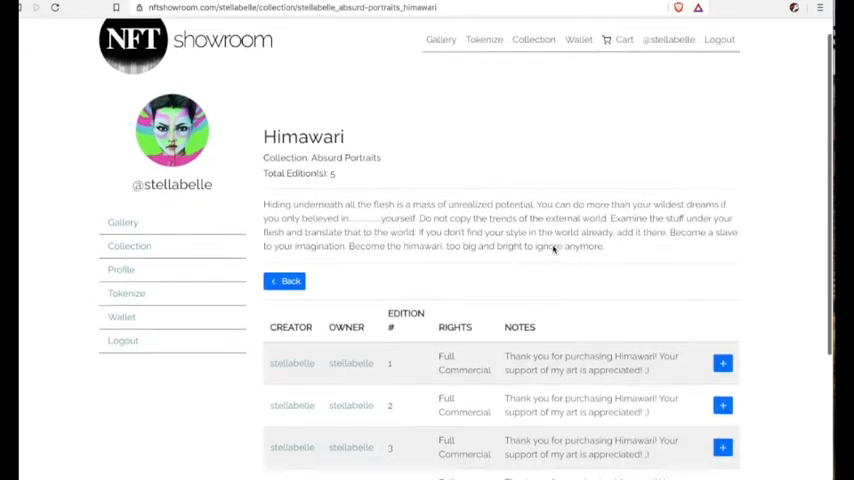
scroll(down, 3)
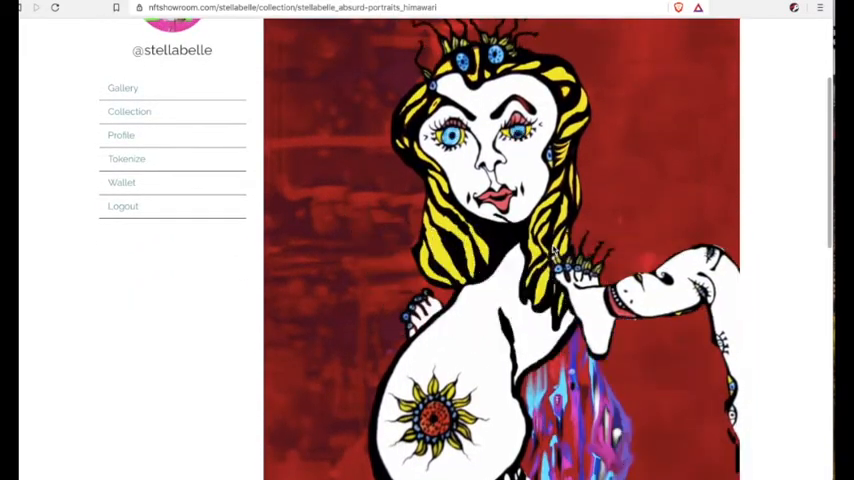
scroll(down, 3)
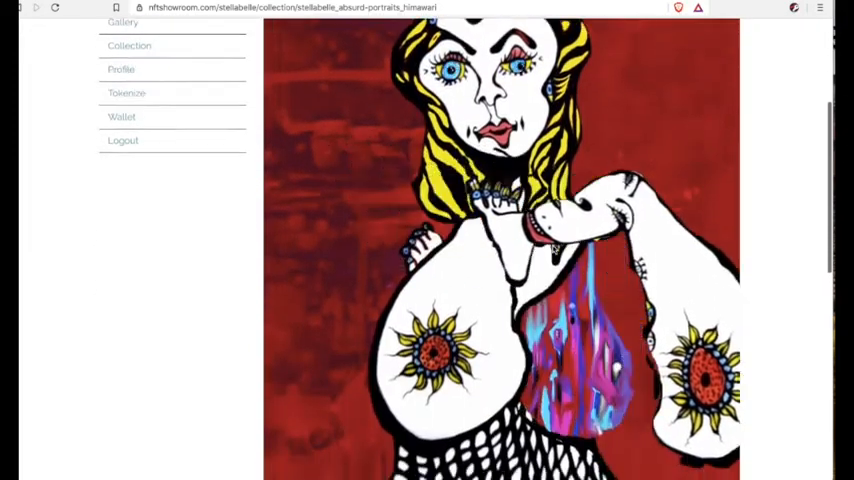
scroll(down, 3)
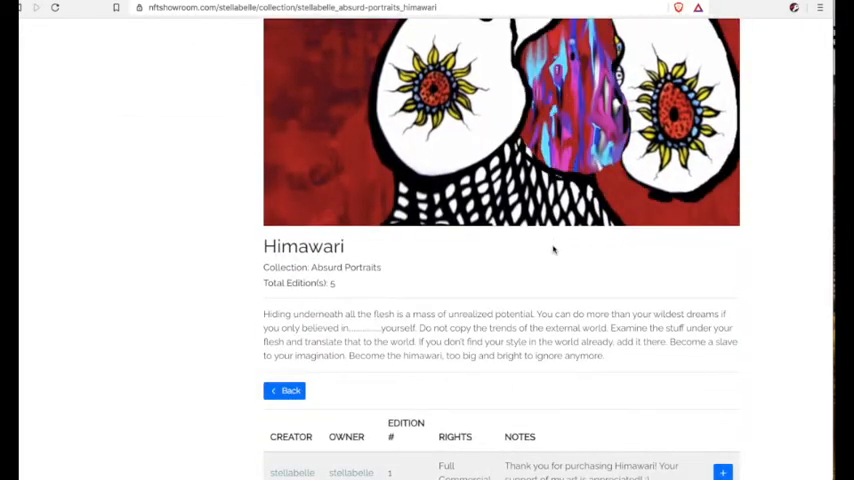
scroll(down, 3)
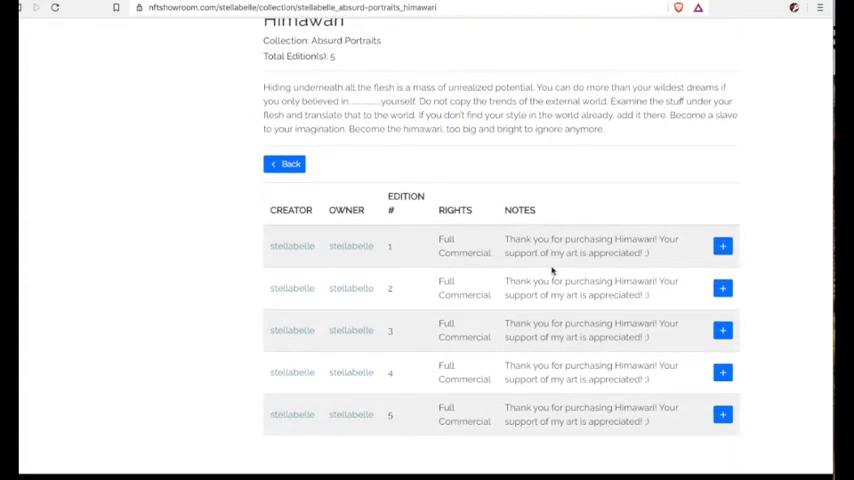
Add the Himawari editions to the cart and return to the top of the page.
click(722, 246)
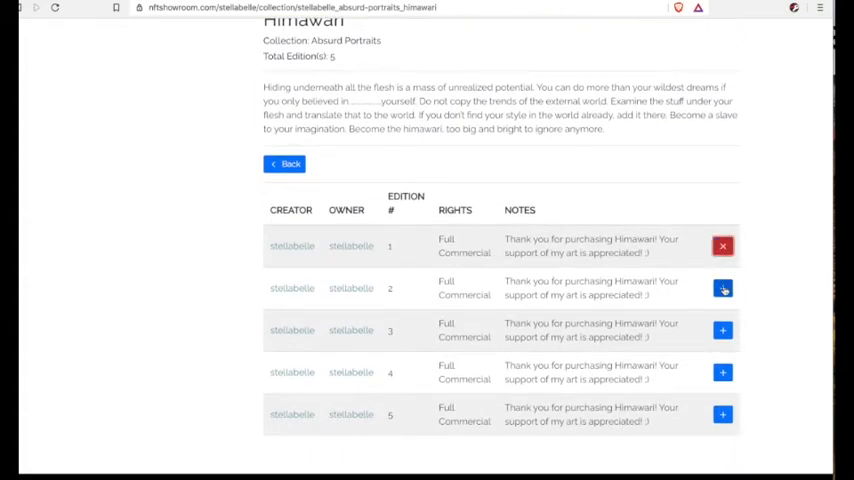
click(722, 288)
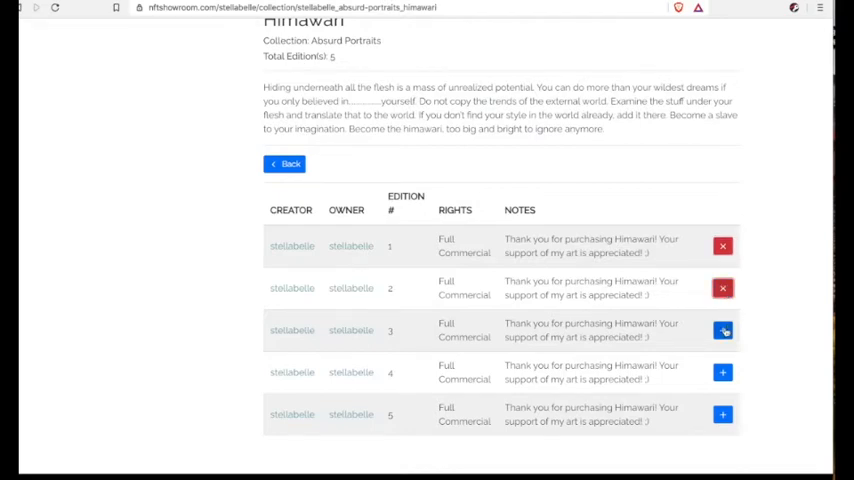
click(722, 330)
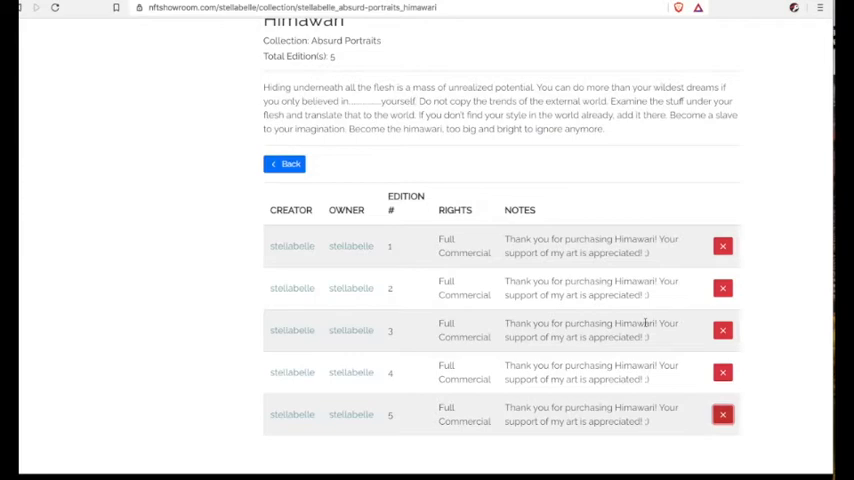
scroll(up, 3)
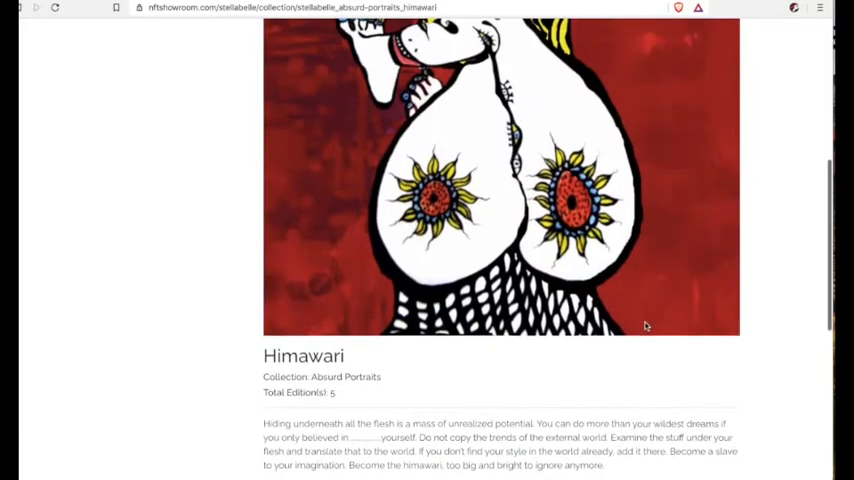
scroll(up, 3)
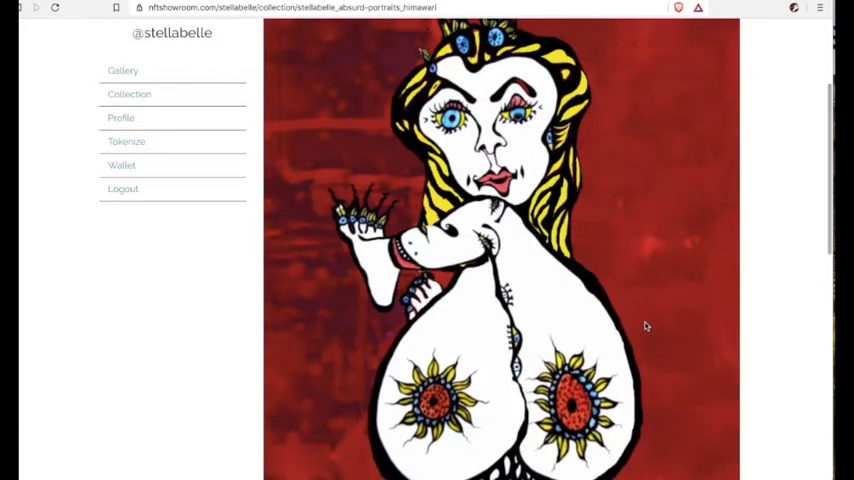
scroll(up, 3)
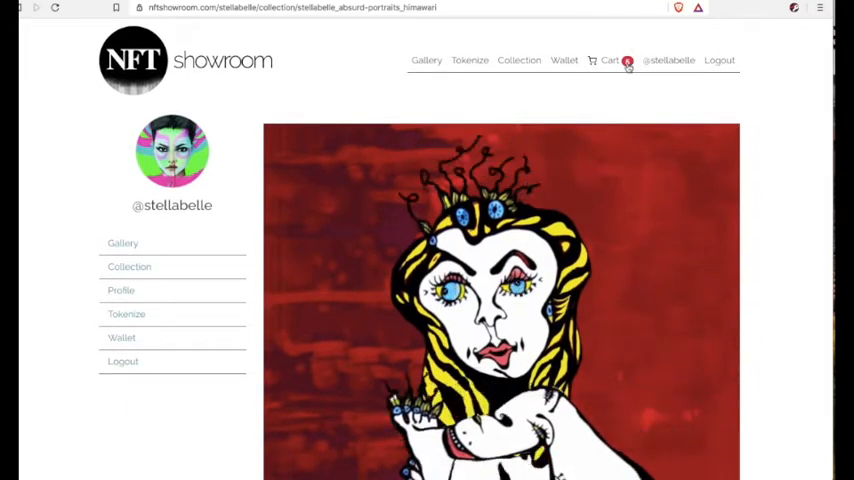
From the cart, list the Himawari editions for sale at 75 SWAP.HIVE, replacing an initial 50.
click(610, 60)
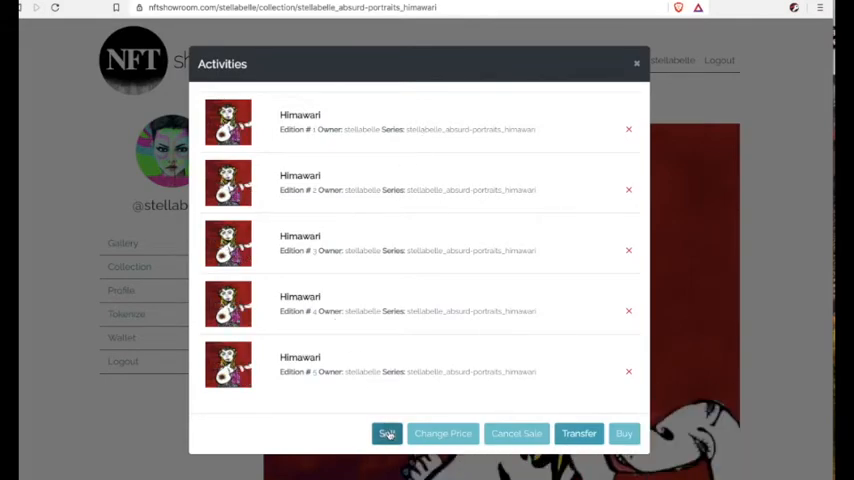
click(388, 432)
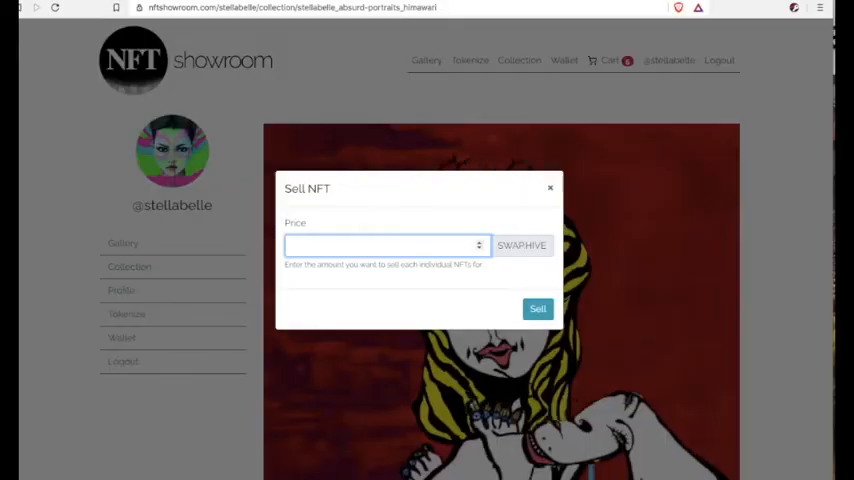
text(50)
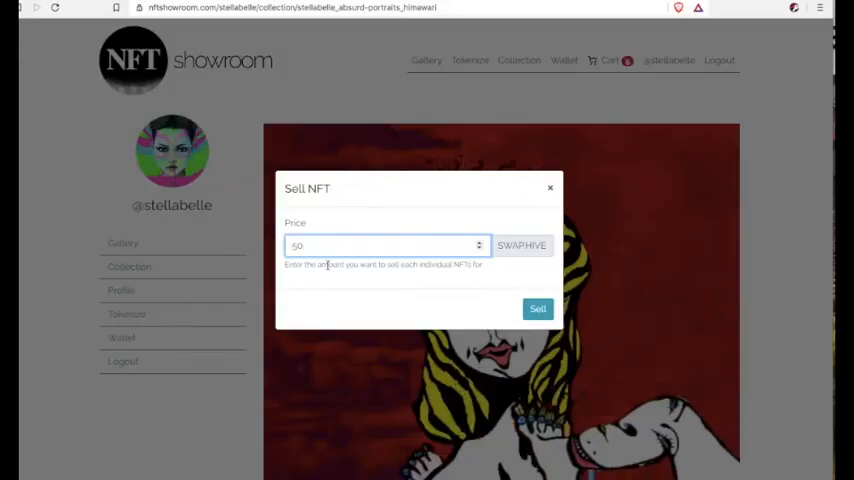
triple_click(388, 244)
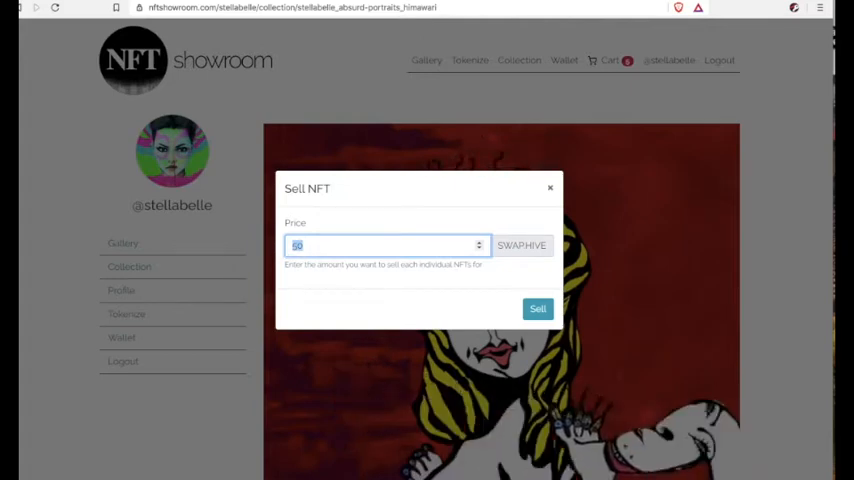
text(75)
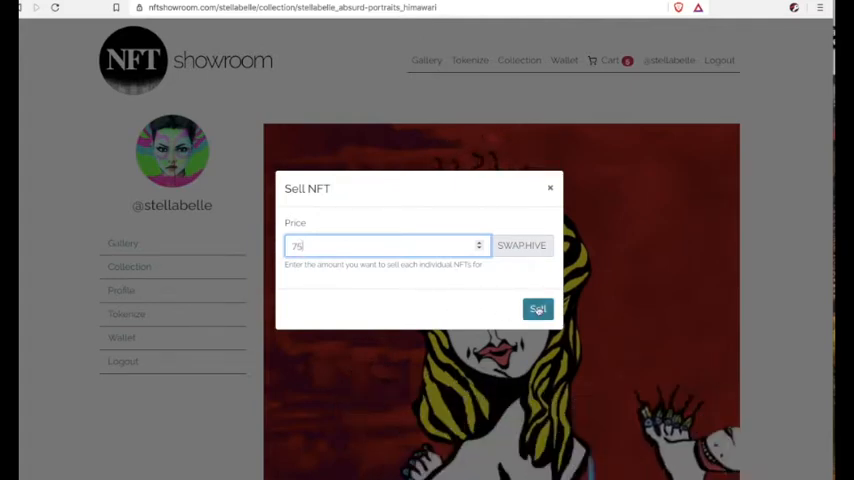
click(536, 308)
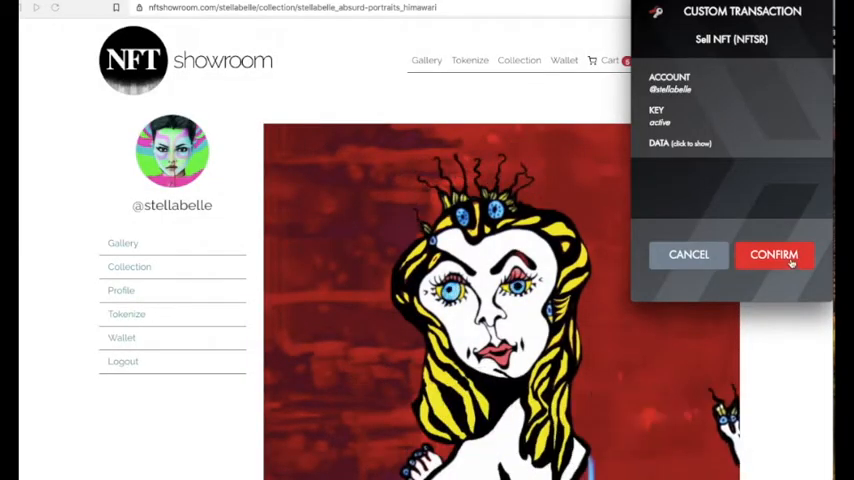
Approve the Sell NFT transaction in Hive Keychain and review the reloaded Himawari token page.
click(774, 254)
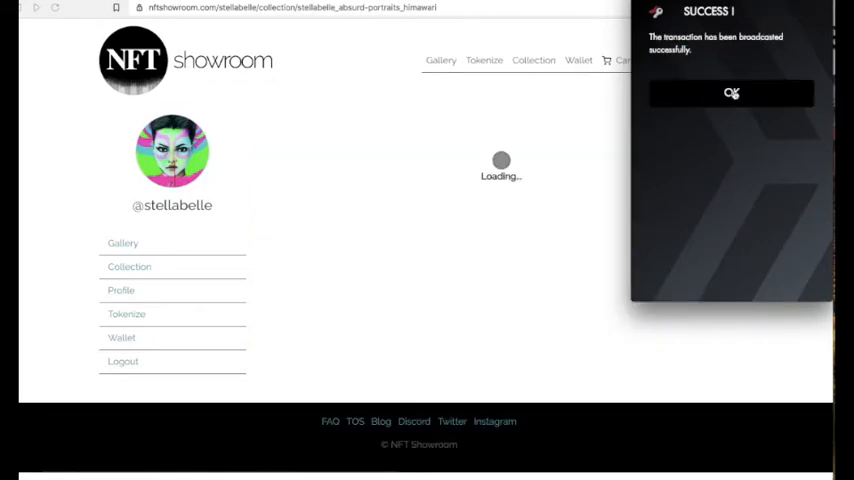
click(732, 92)
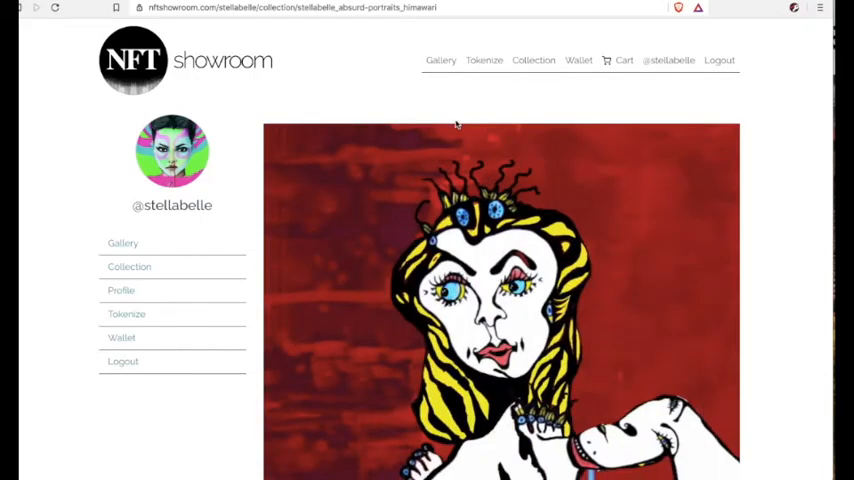
scroll(down, 3)
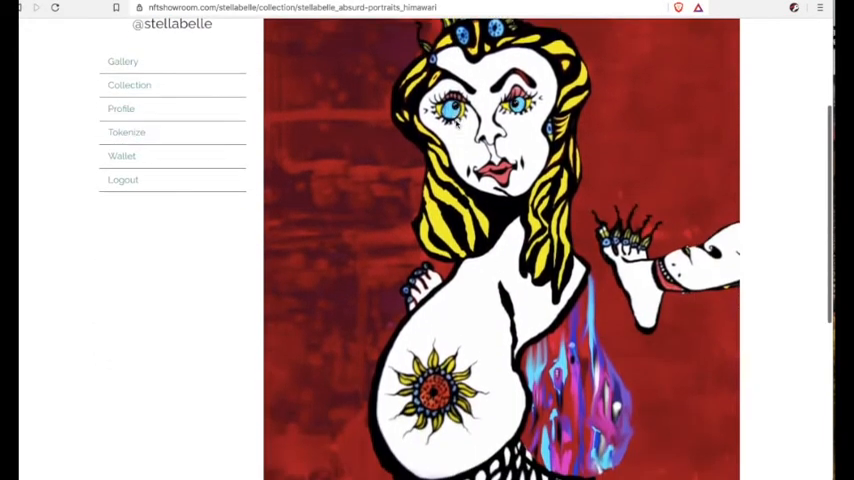
scroll(down, 3)
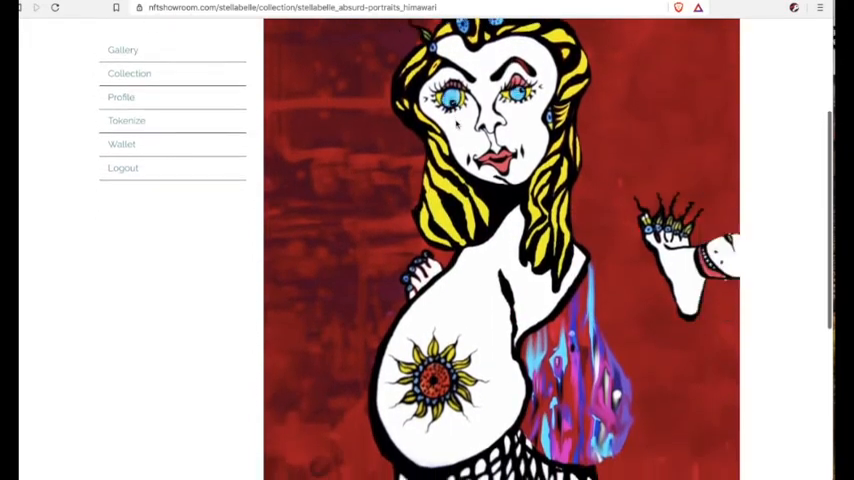
scroll(up, 3)
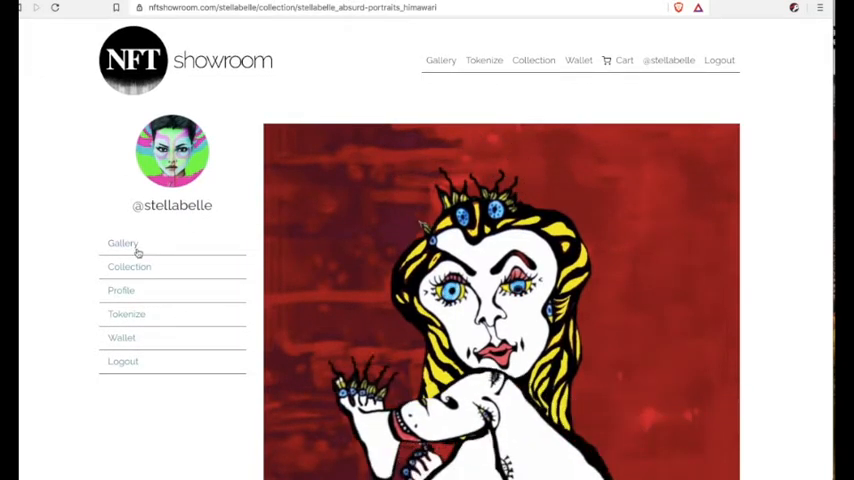
Check the profile gallery's For Sale items for Himawari, then browse to Freshly Tokenized Art.
click(122, 244)
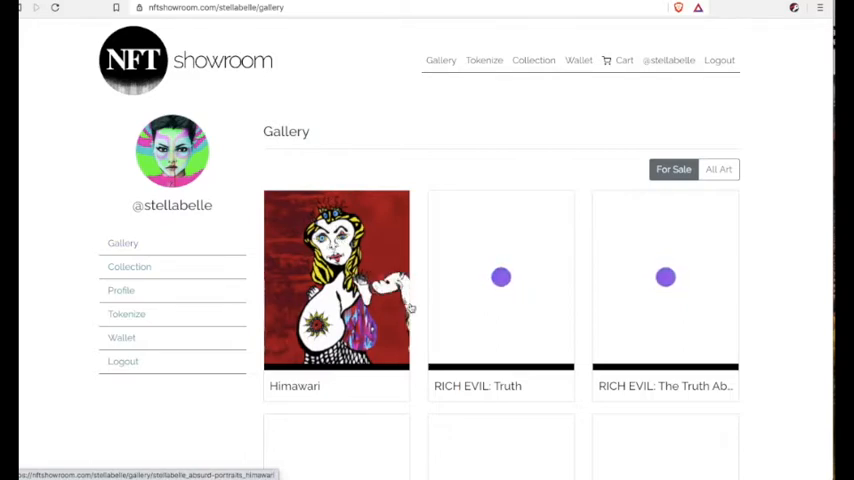
scroll(down, 3)
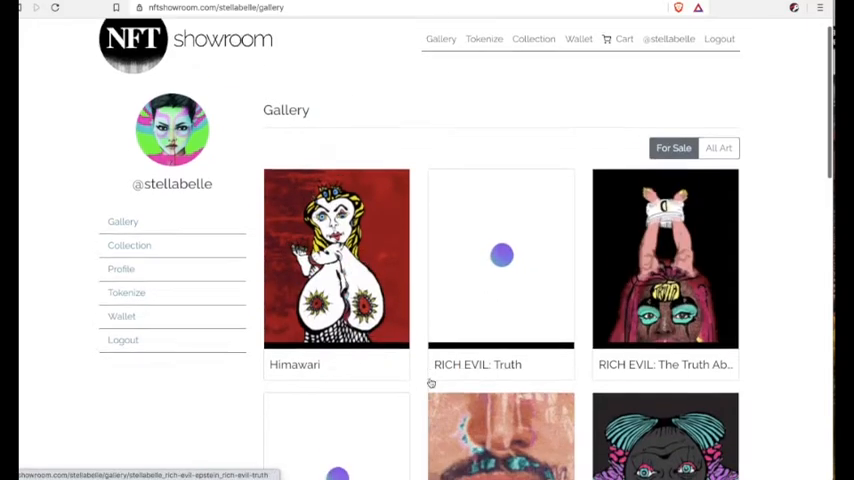
scroll(down, 3)
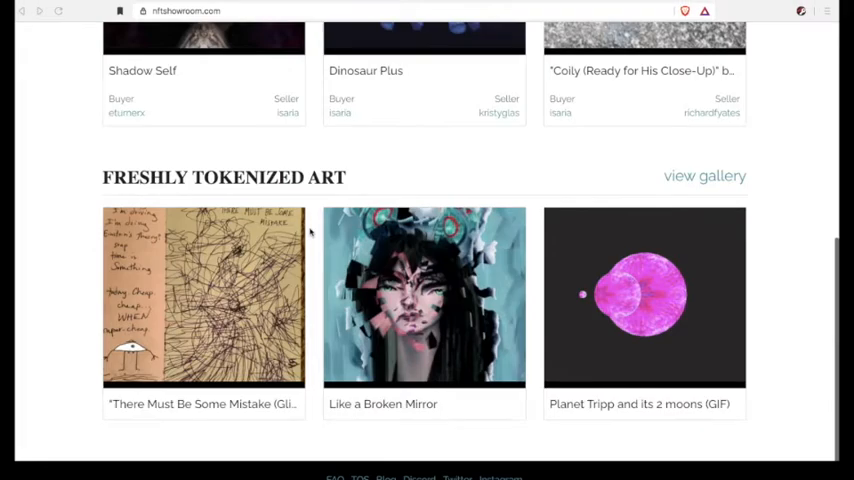
Visit the Like a Broken Mirror artist's gallery and view Octo-Pieuvre of the Deep Sea.
scroll(down, 3)
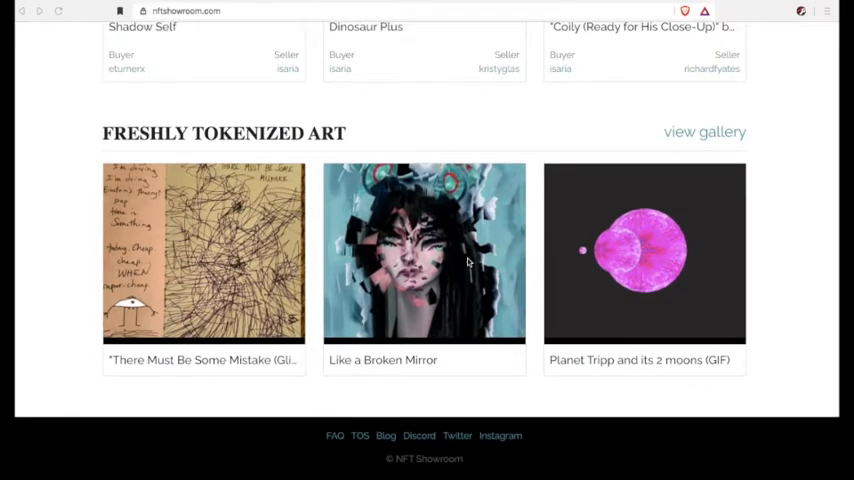
click(424, 252)
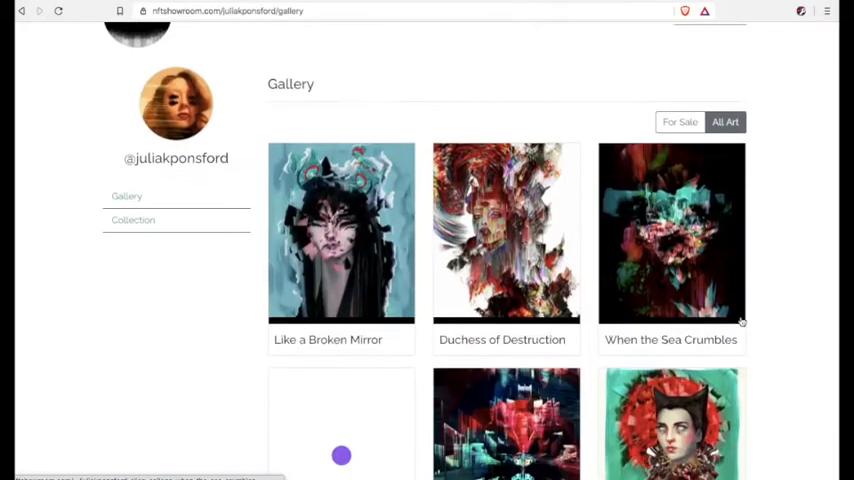
scroll(down, 3)
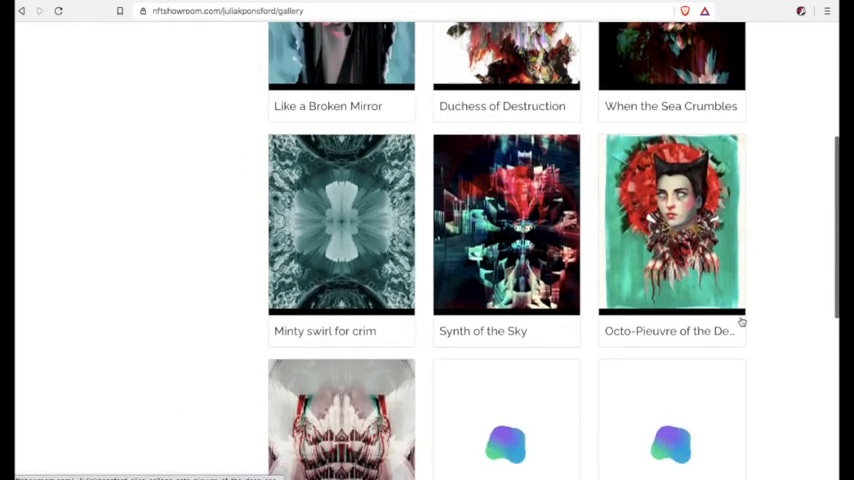
click(672, 224)
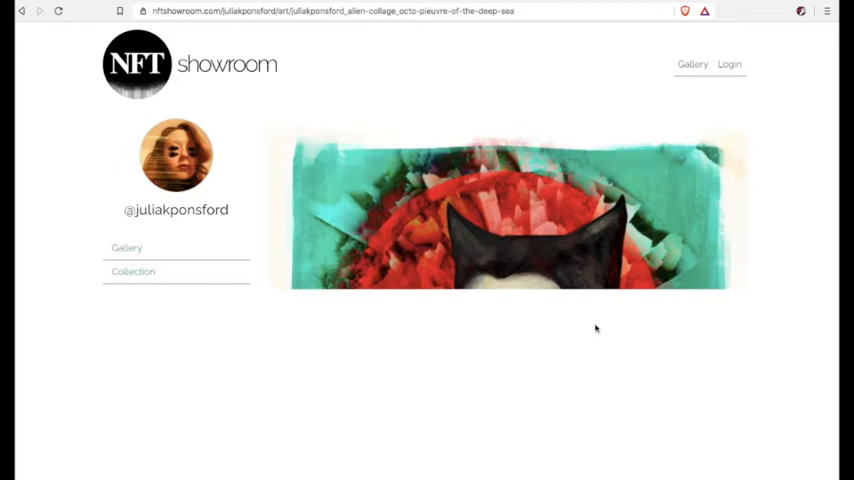
Go to owner stellabelle's collection from the Octo-Pieuvre artwork page.
scroll(down, 3)
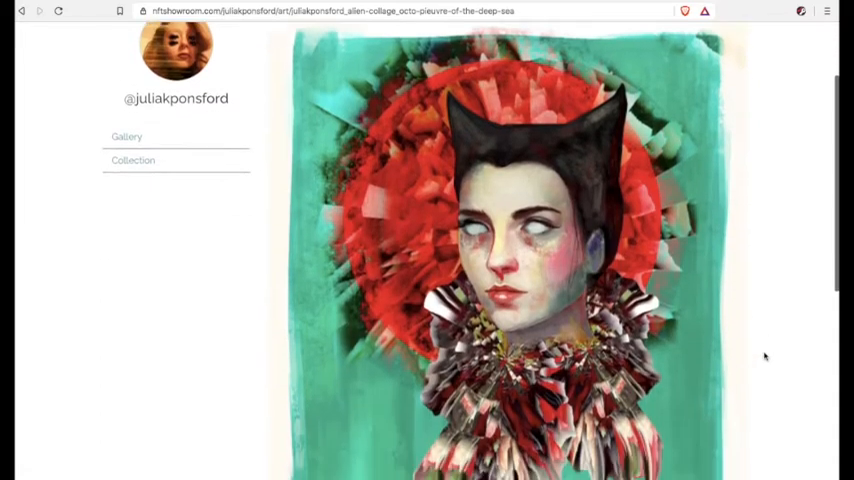
scroll(down, 3)
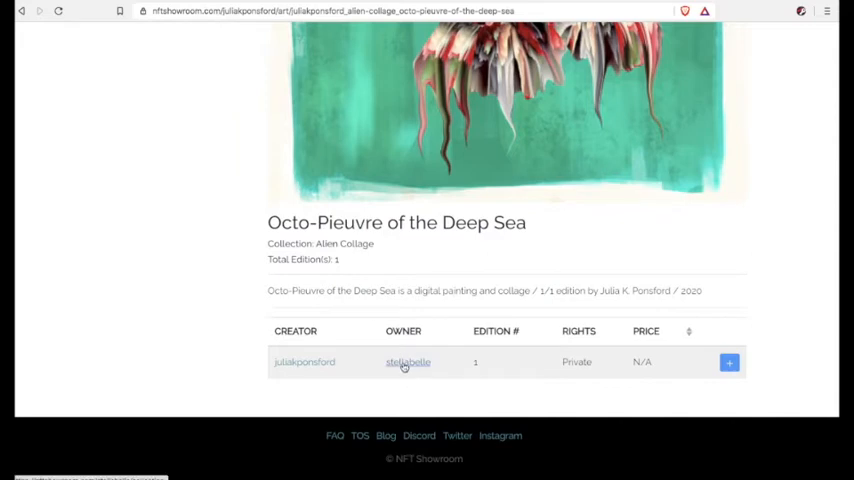
click(408, 362)
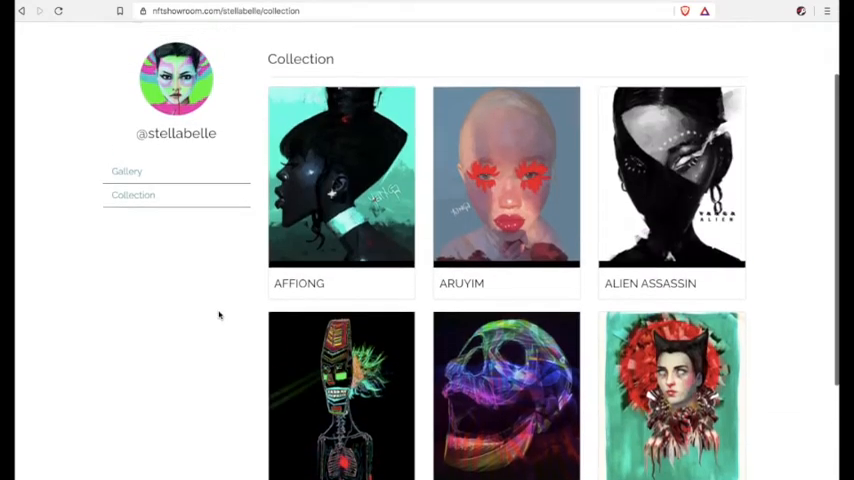
View the ARUYIM artwork and go to its creator yanga's collection.
click(506, 176)
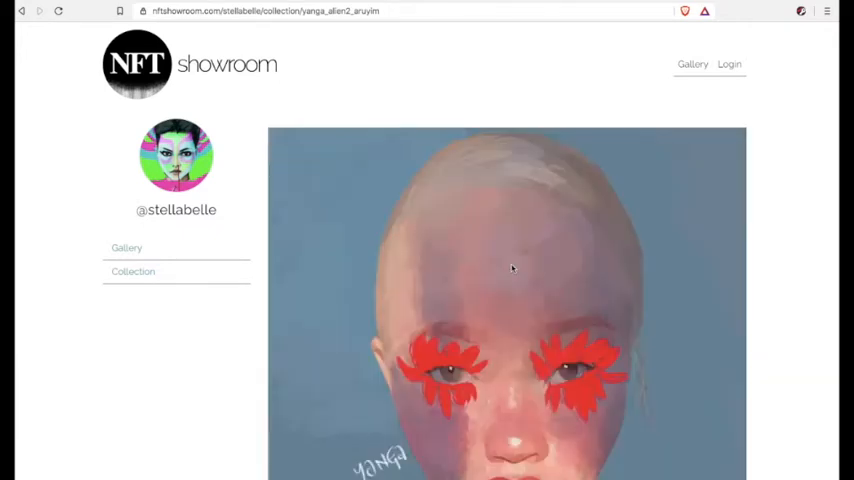
scroll(down, 3)
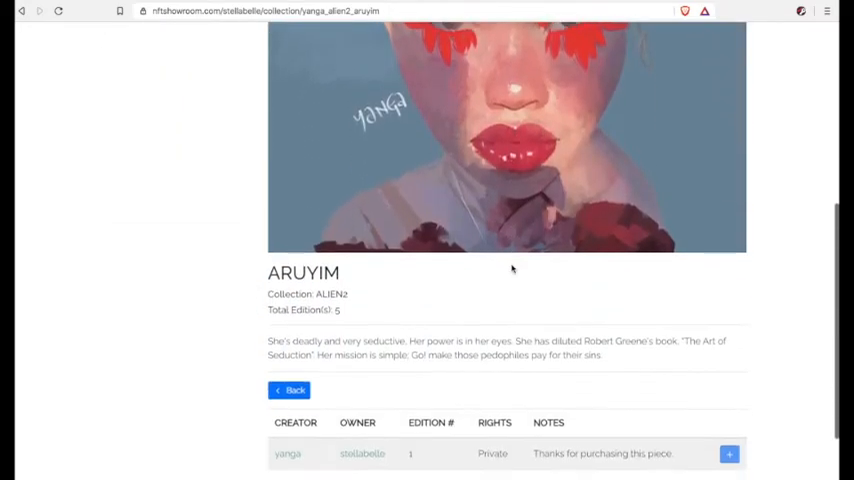
scroll(down, 3)
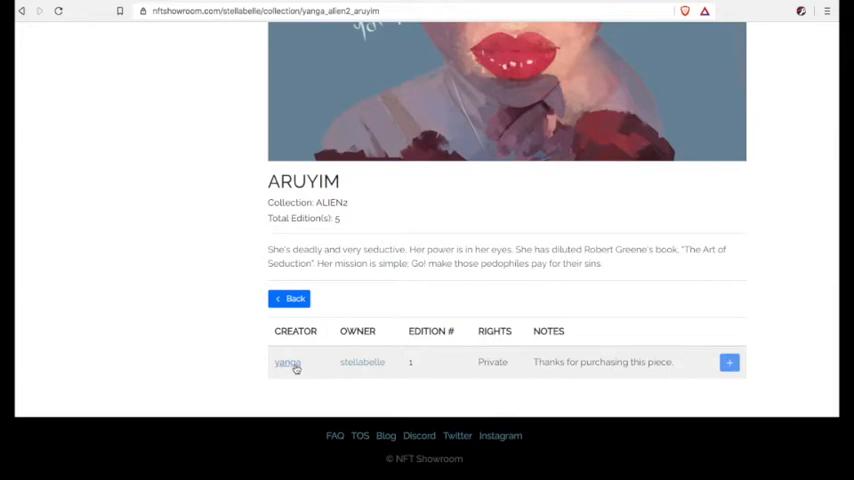
click(288, 362)
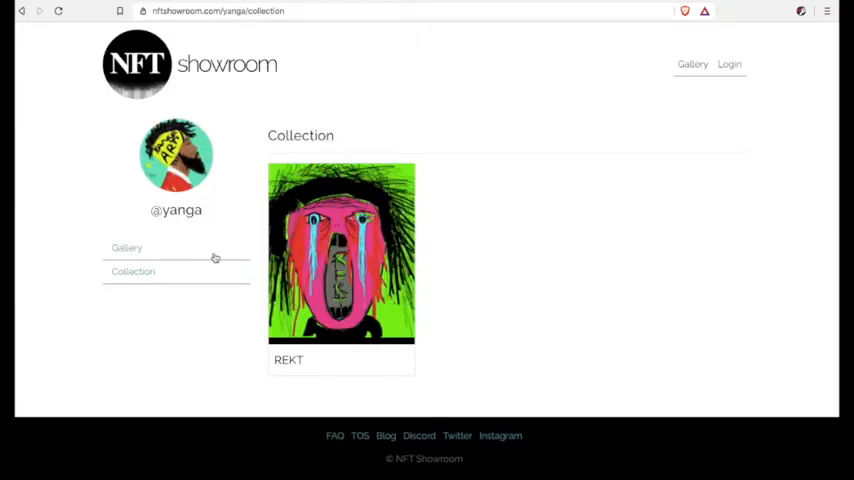
Browse yanga's gallery and view the ALIEN ASSASSIN artwork page.
click(126, 248)
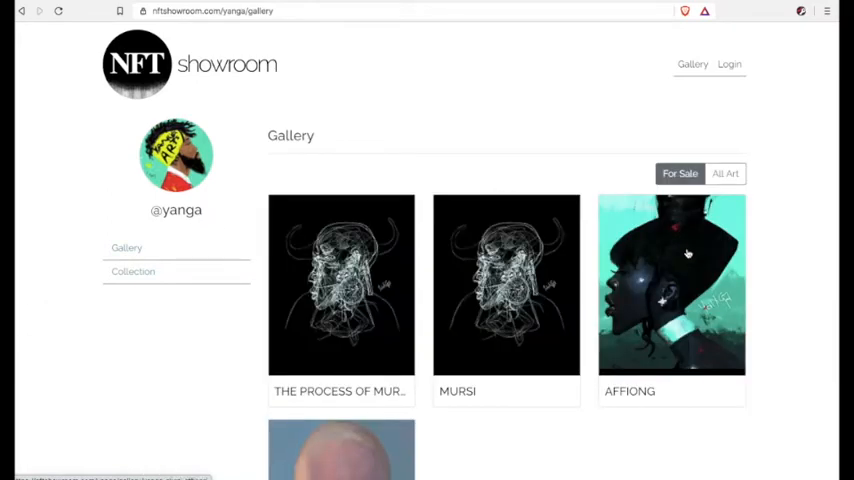
scroll(down, 3)
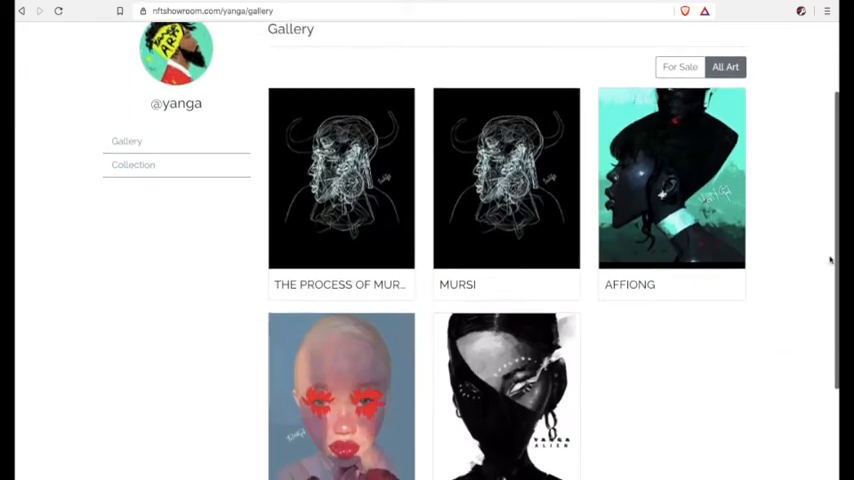
click(504, 396)
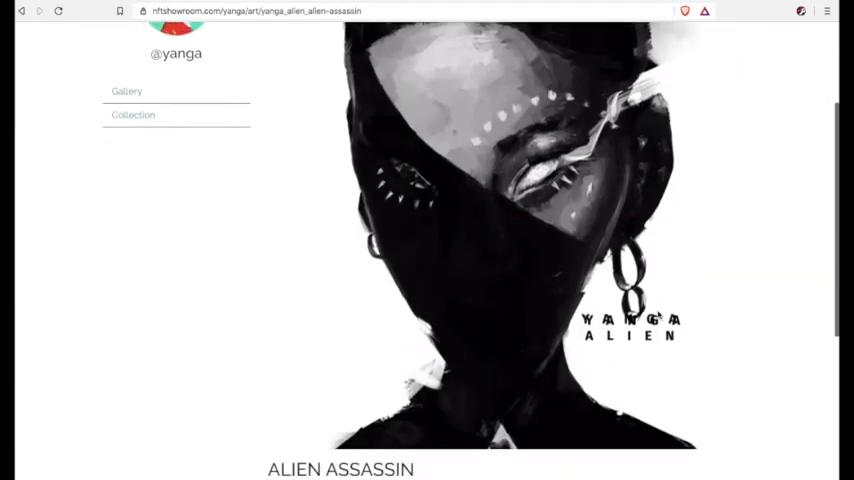
scroll(down, 3)
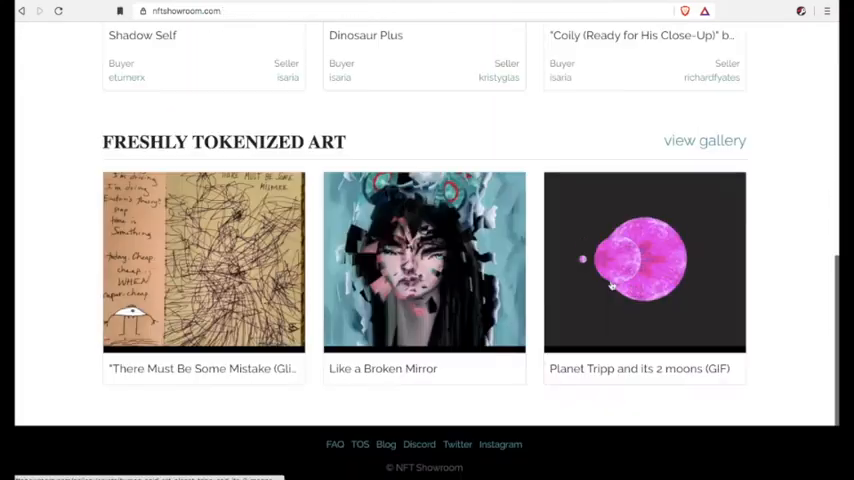
Browse the full freshly tokenized gallery and view There Must Be Some Mistake (Glitched).
click(704, 140)
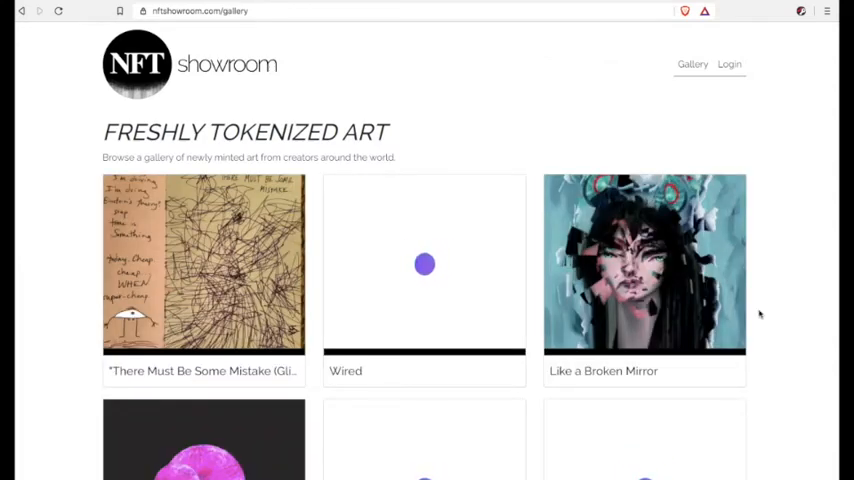
scroll(down, 3)
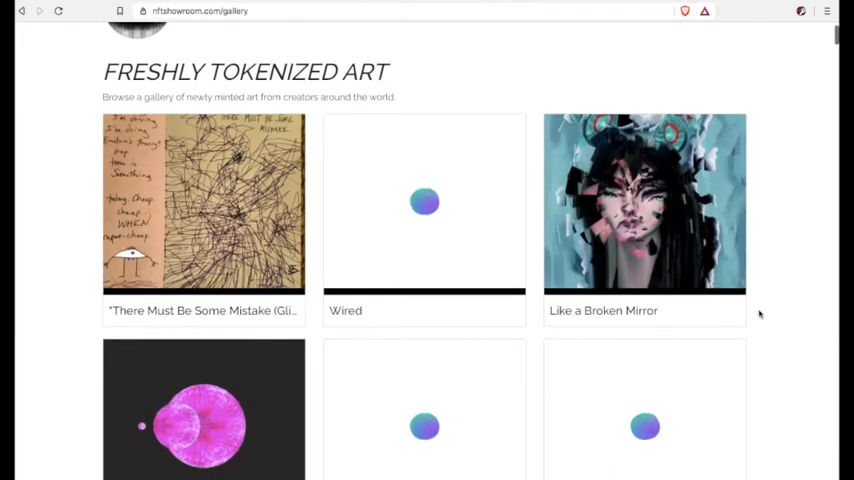
scroll(down, 3)
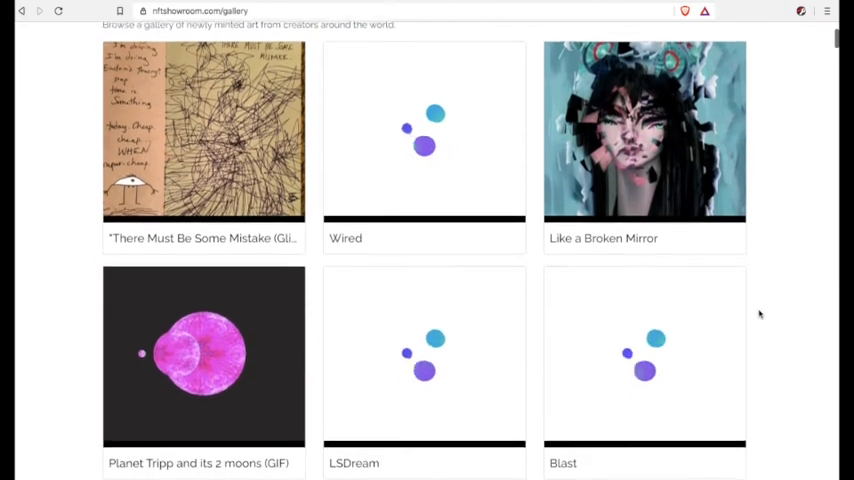
click(204, 132)
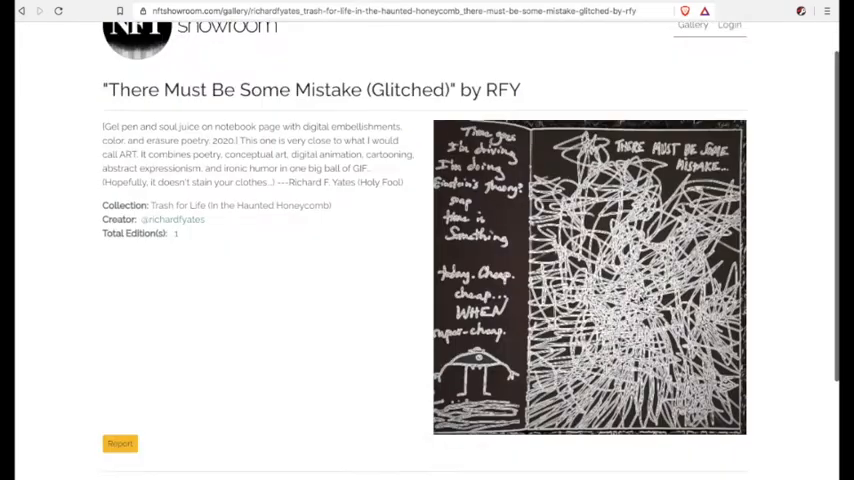
Scroll the RFY artwork page down to its edition price listing.
scroll(down, 3)
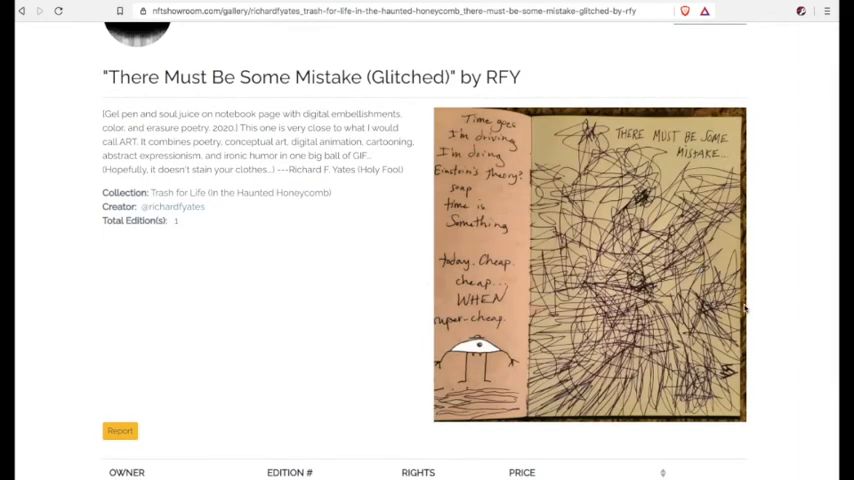
scroll(down, 3)
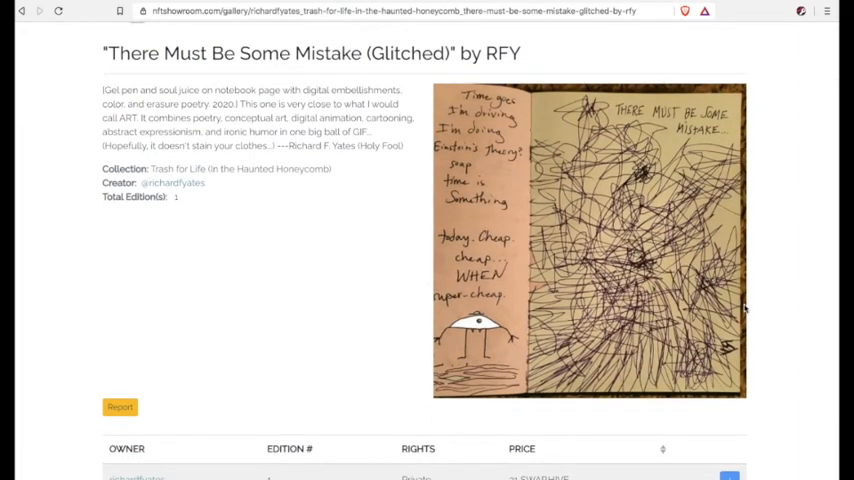
scroll(down, 3)
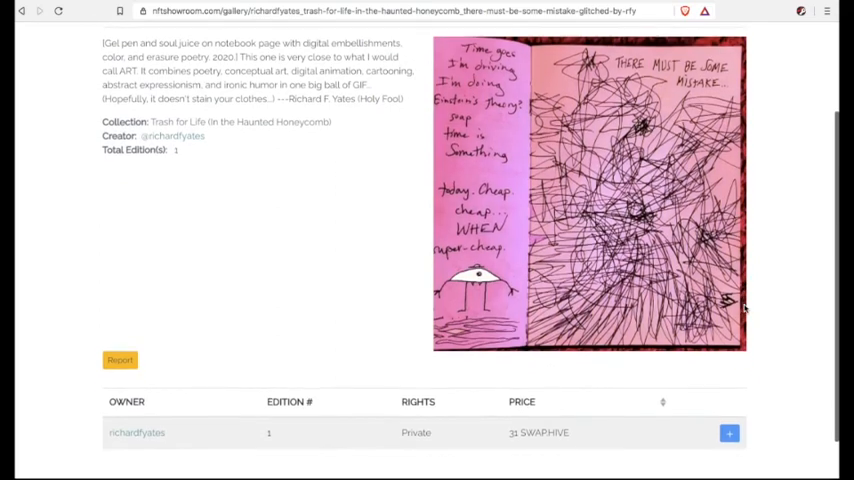